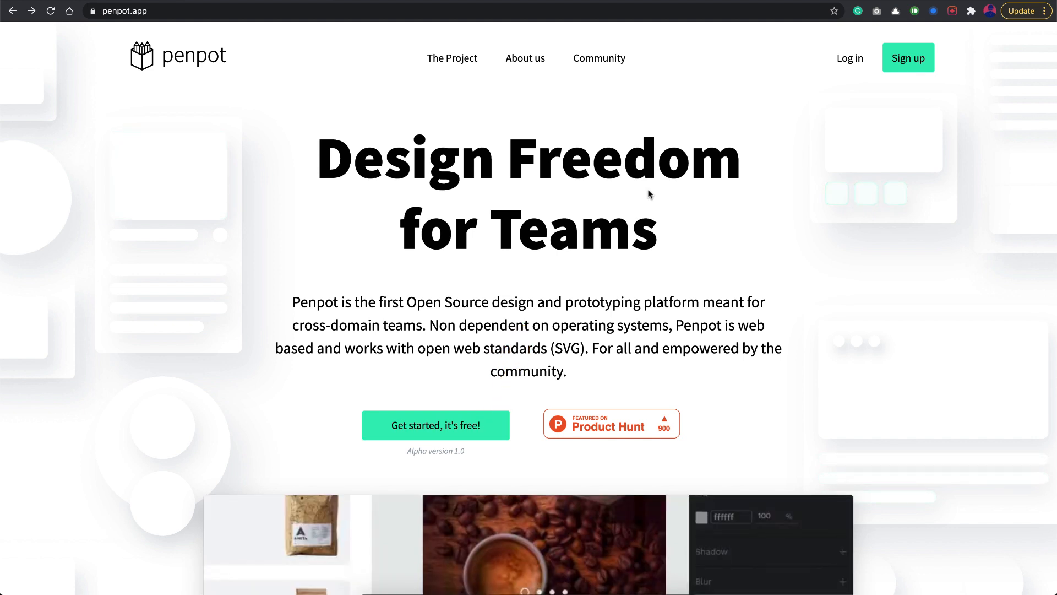
Browse the penpot.app homepage, then create a free account by logging in with Google.
scroll(down, 3)
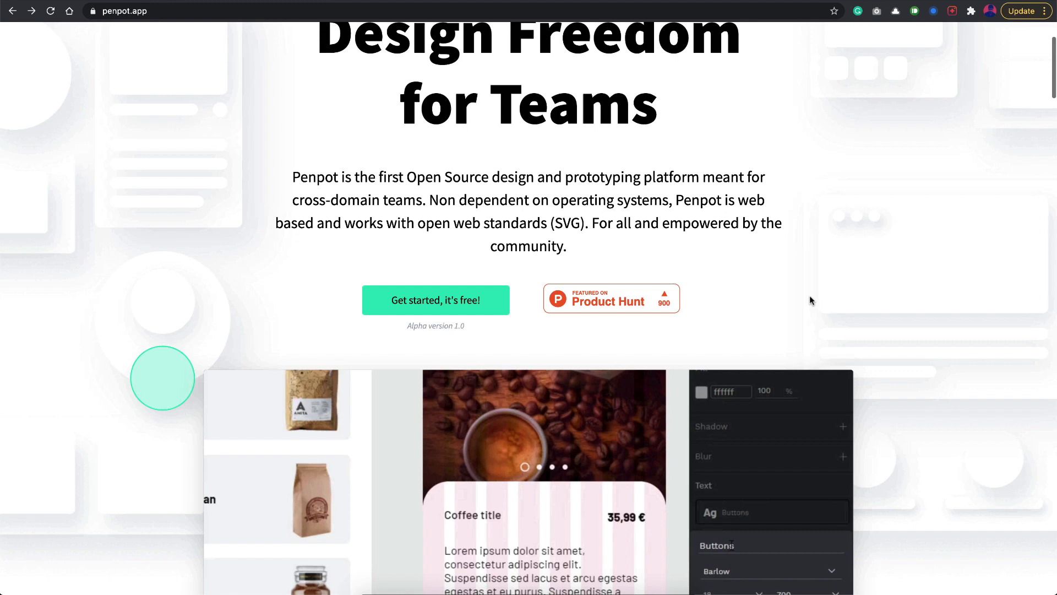
scroll(down, 3)
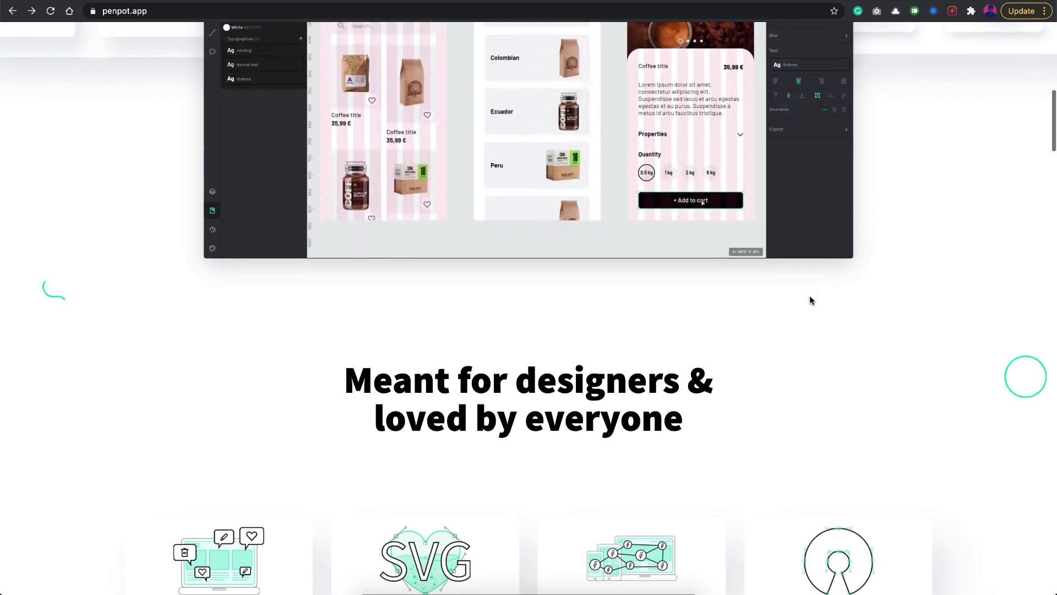
scroll(down, 3)
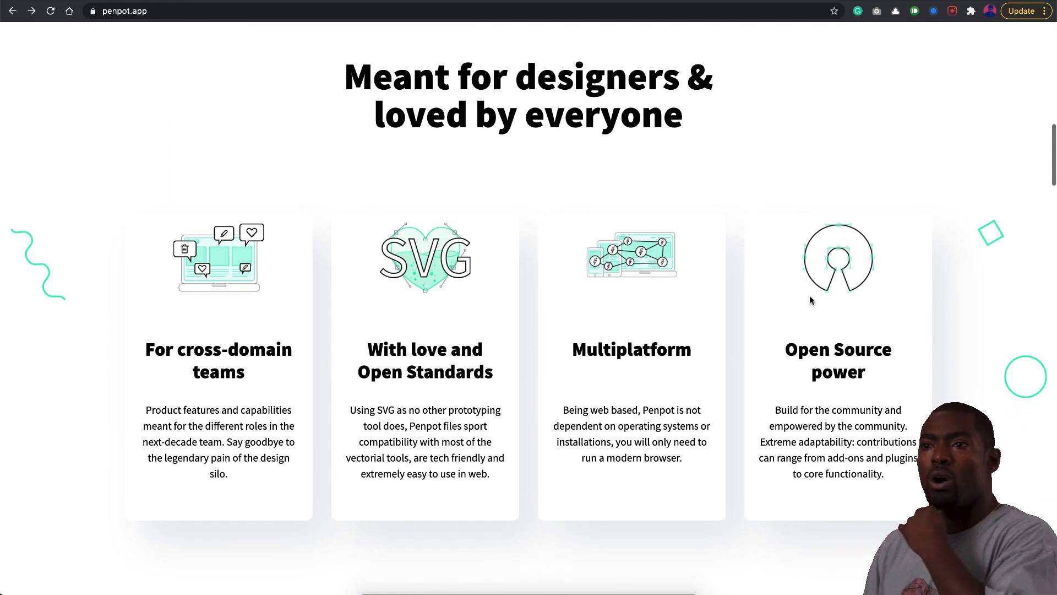
mouse_move(586, 409)
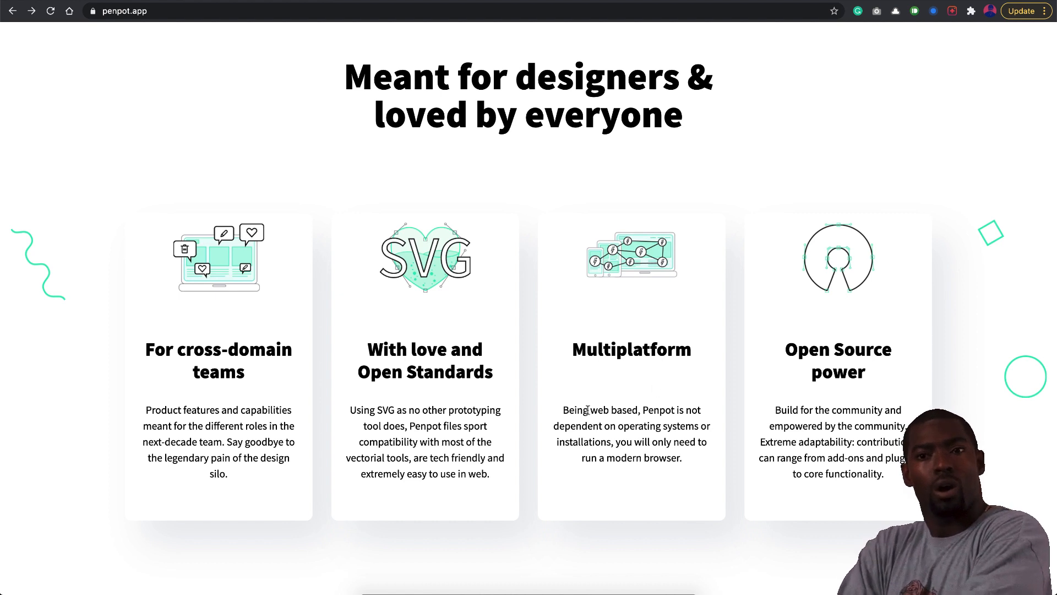
scroll(down, 3)
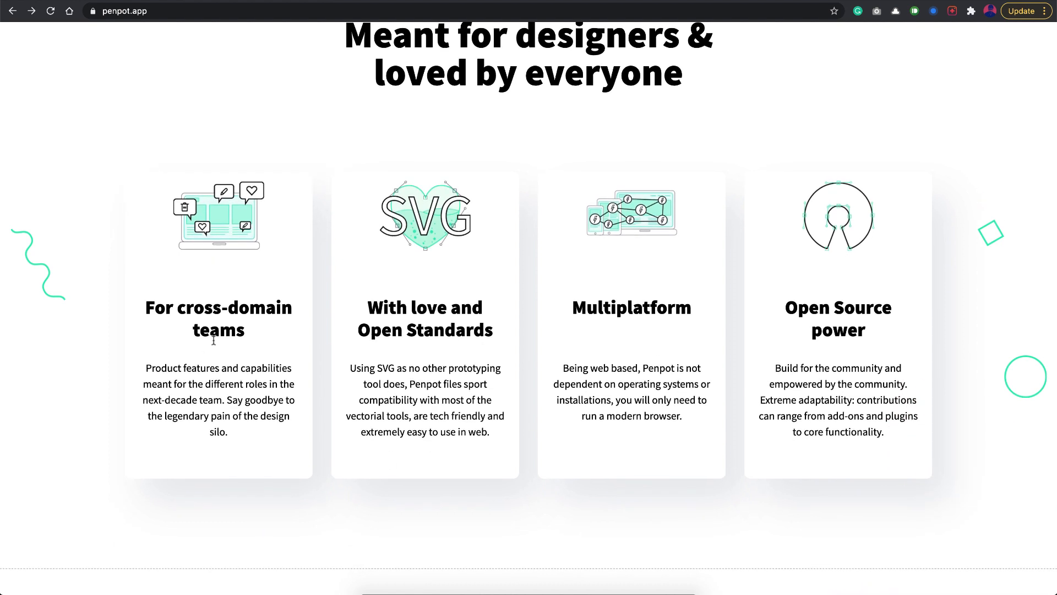
mouse_move(200, 355)
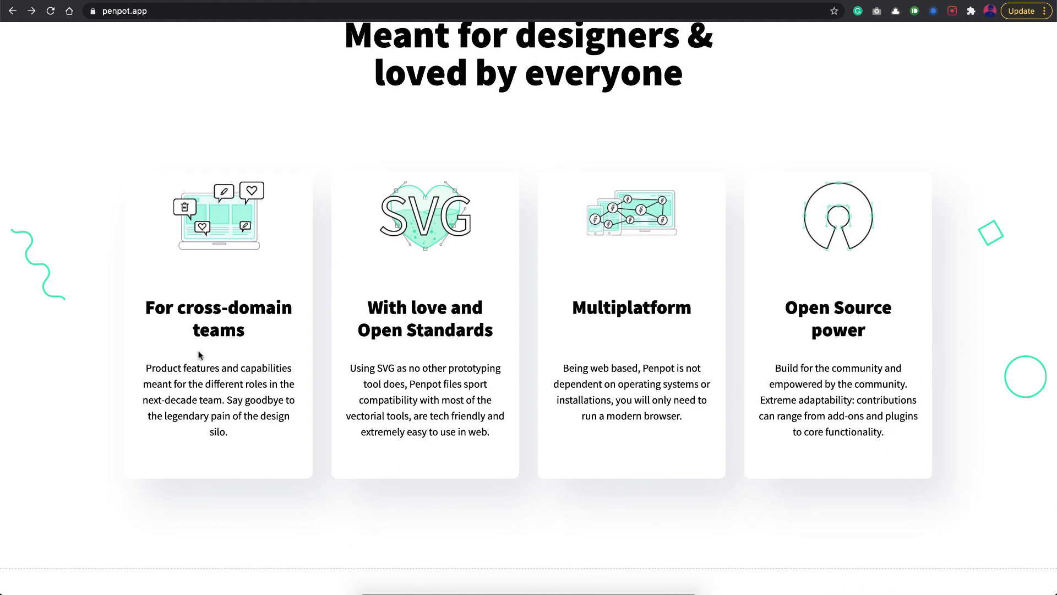
mouse_move(384, 377)
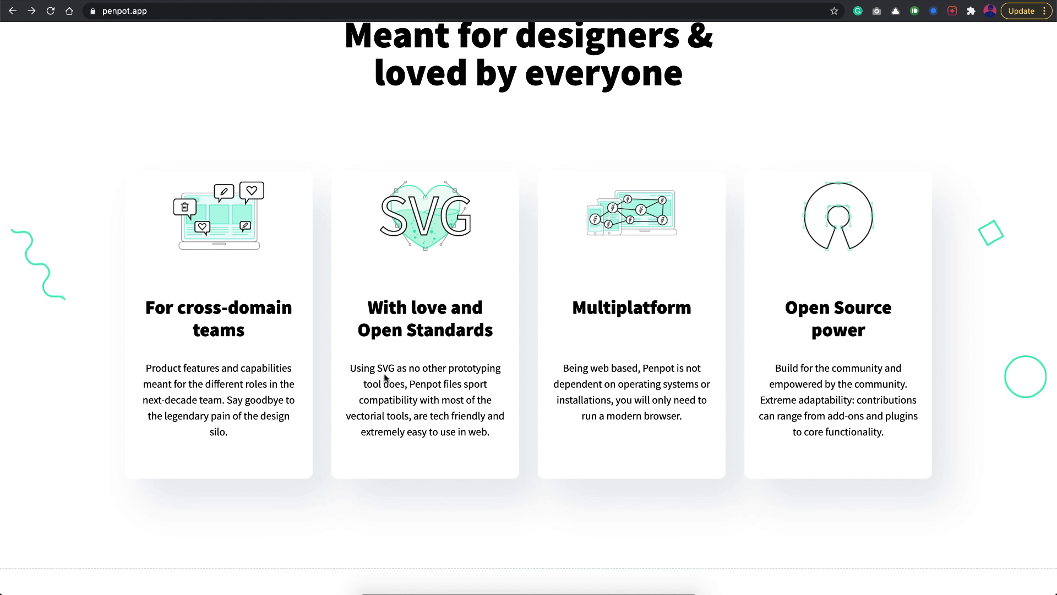
mouse_move(212, 368)
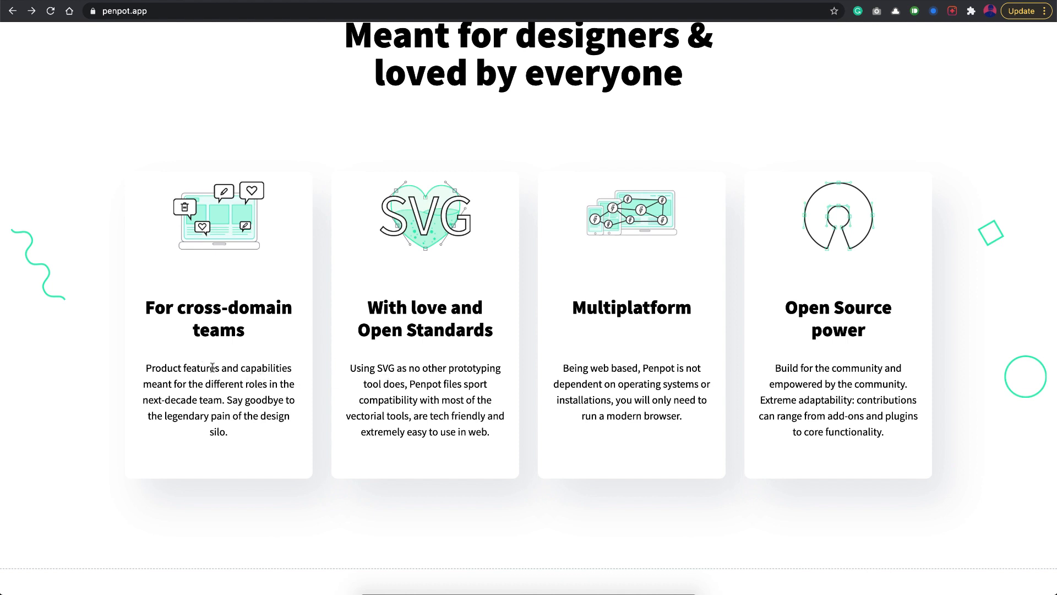
mouse_move(398, 366)
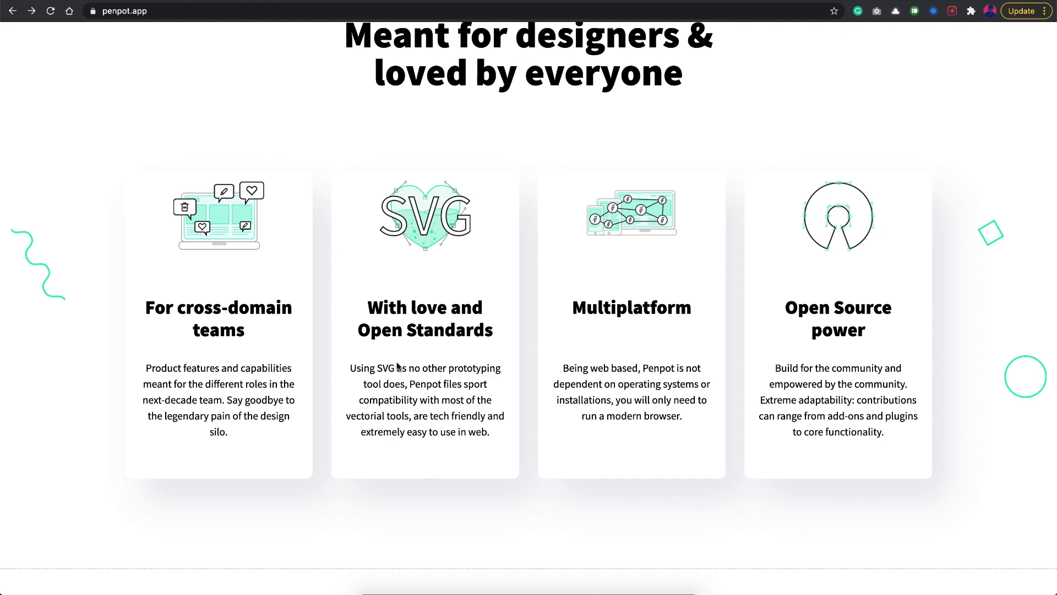
mouse_move(428, 358)
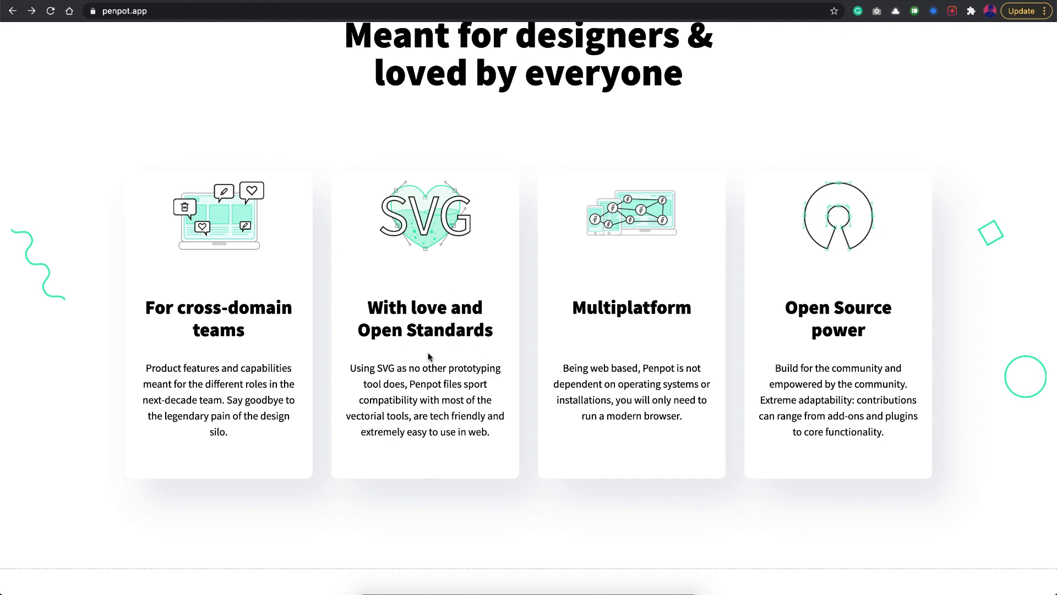
scroll(down, 3)
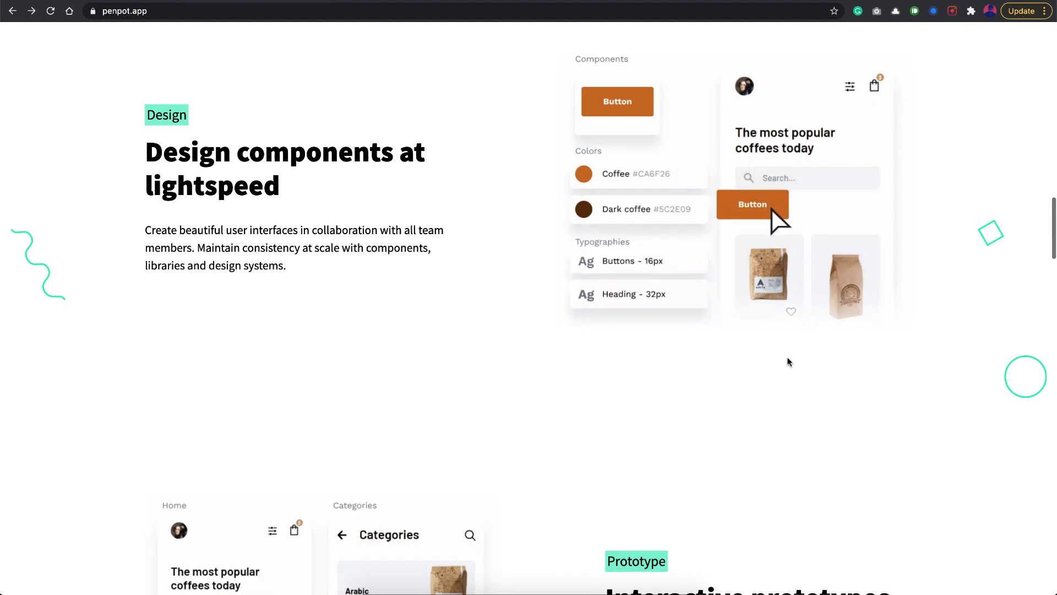
scroll(down, 3)
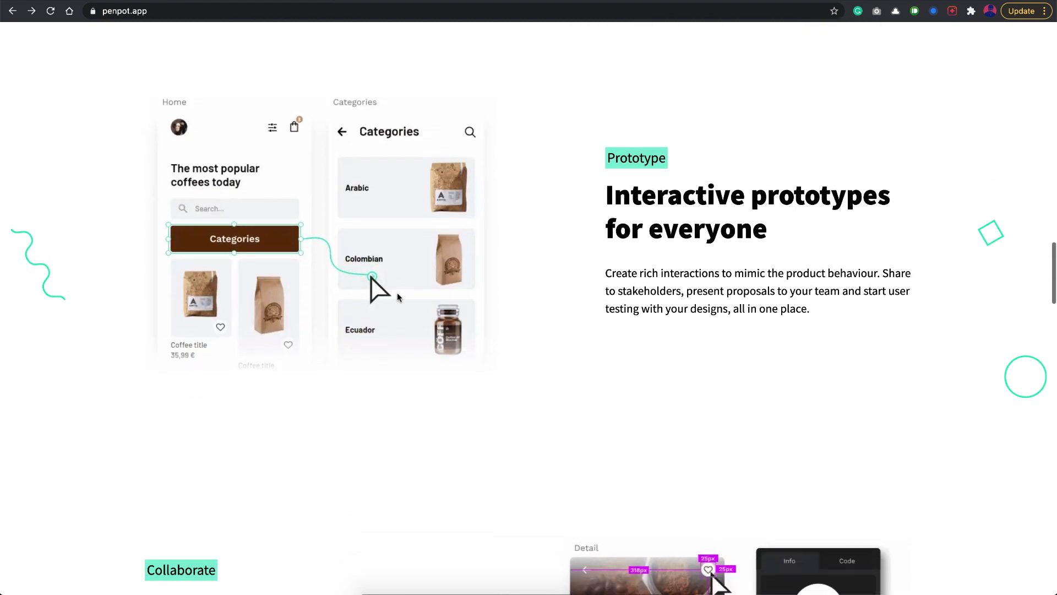
scroll(down, 3)
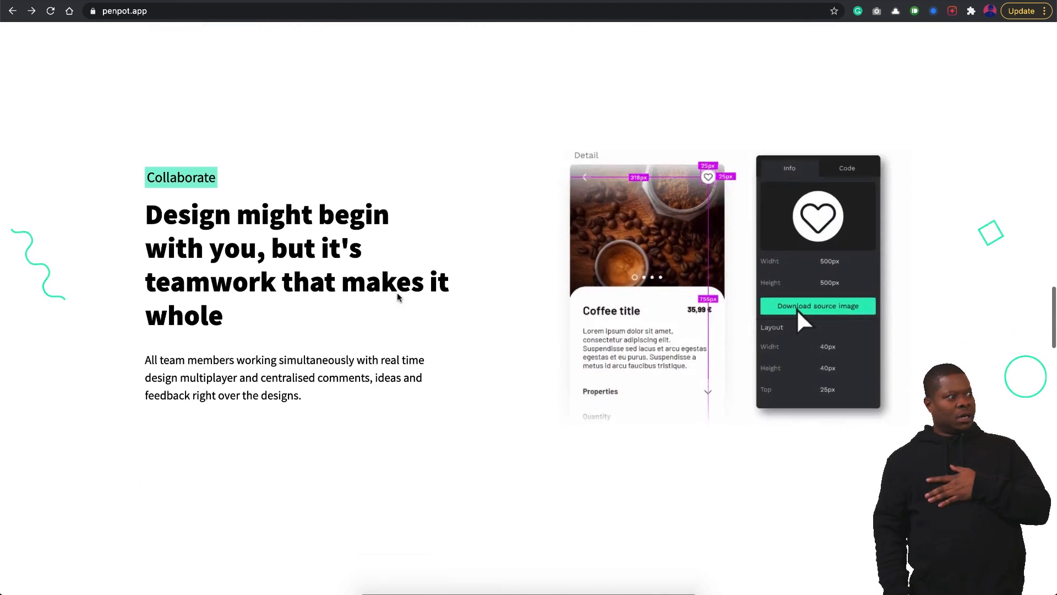
scroll(up, 3)
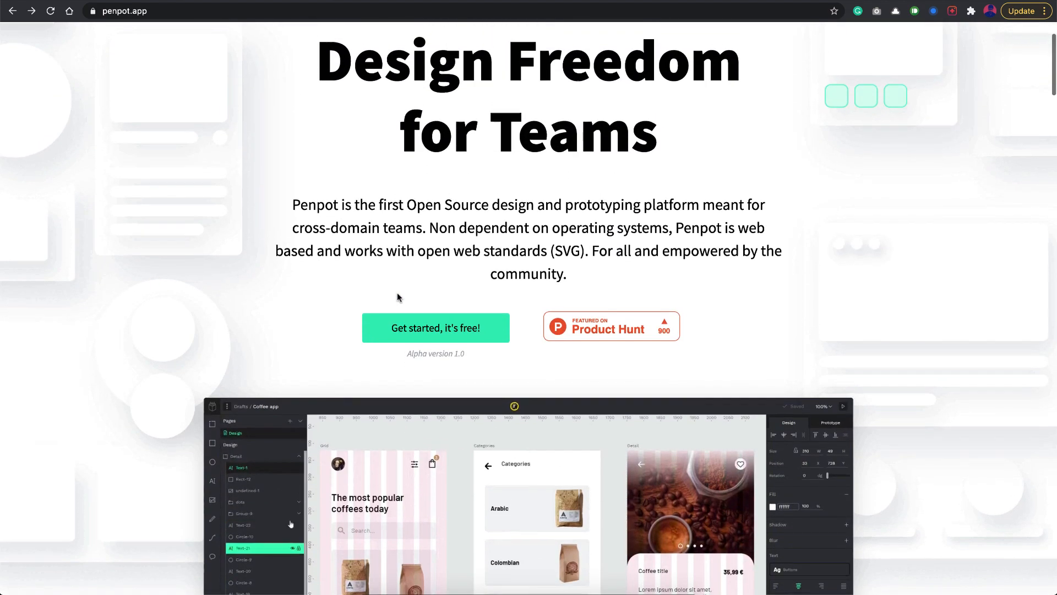
scroll(up, 3)
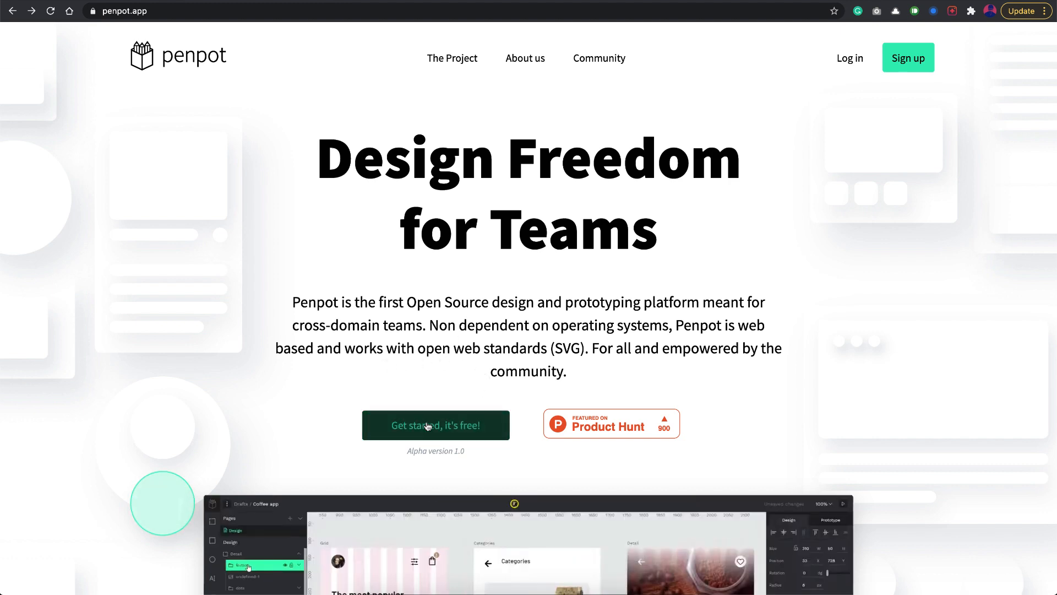
click(435, 424)
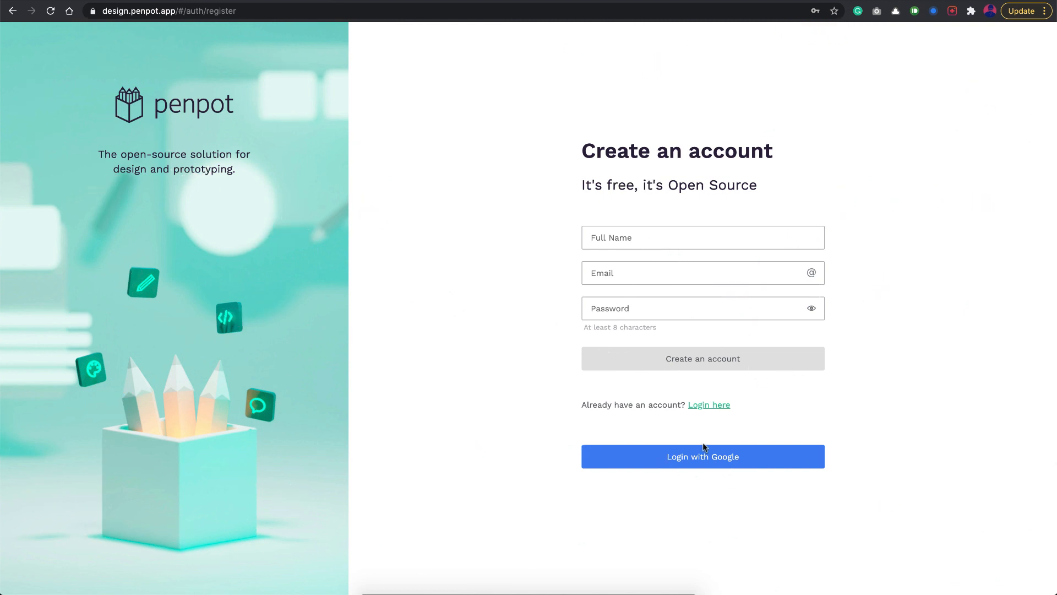
click(702, 457)
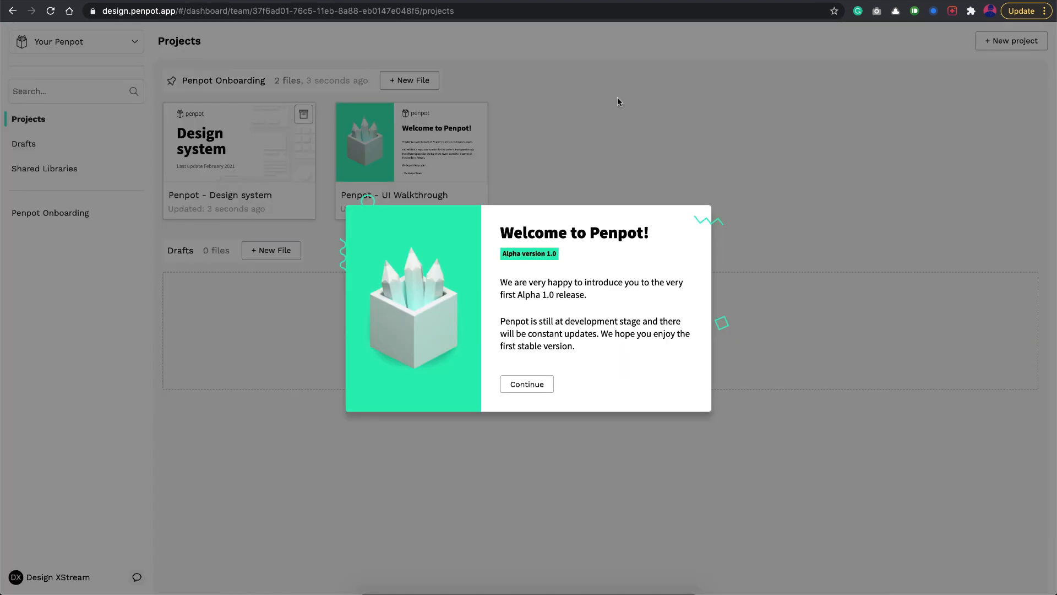
mouse_move(584, 126)
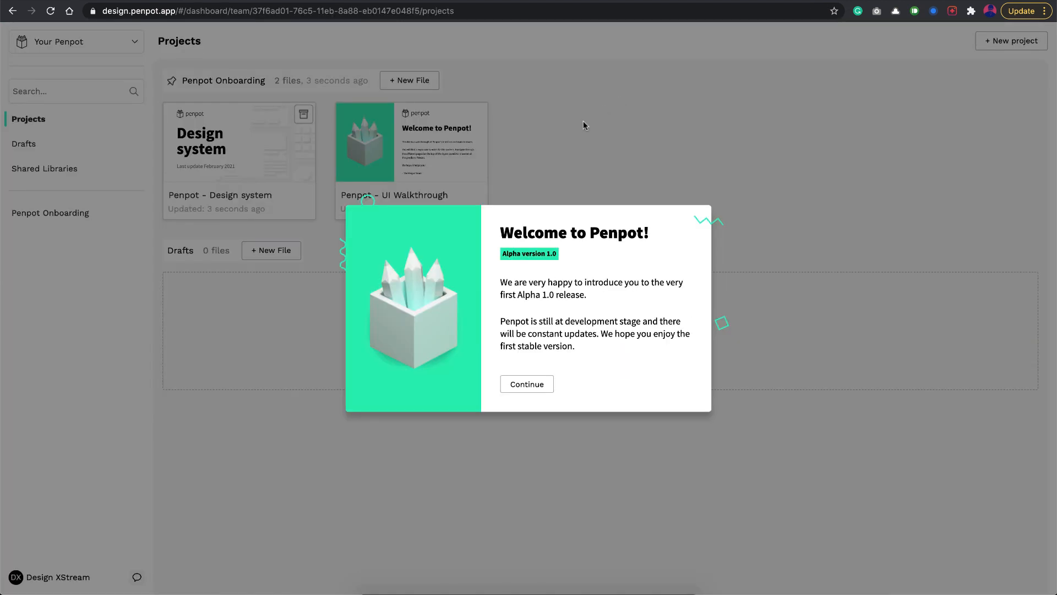
mouse_move(670, 171)
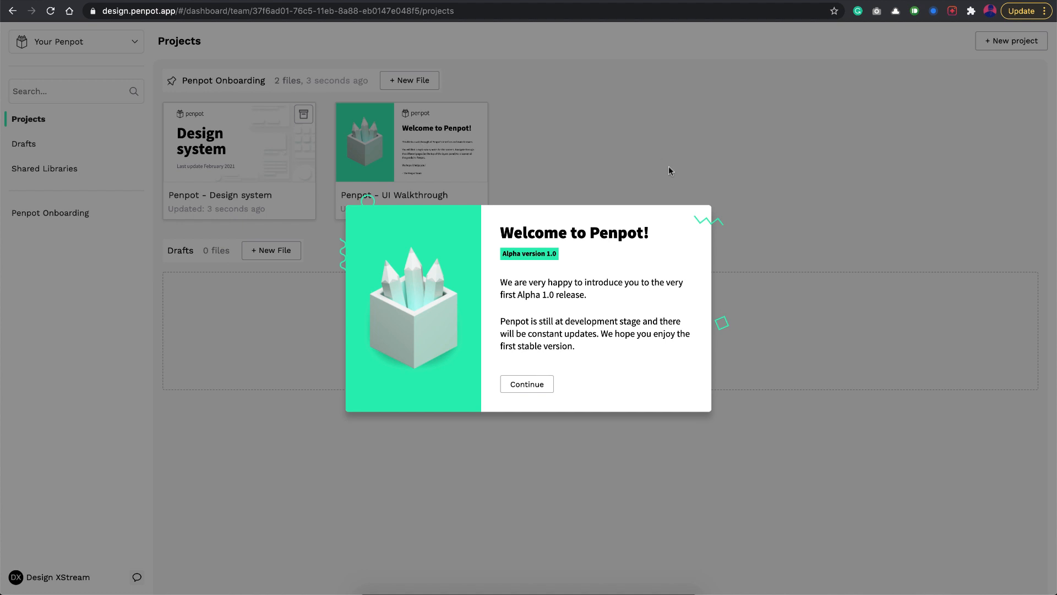
mouse_move(552, 347)
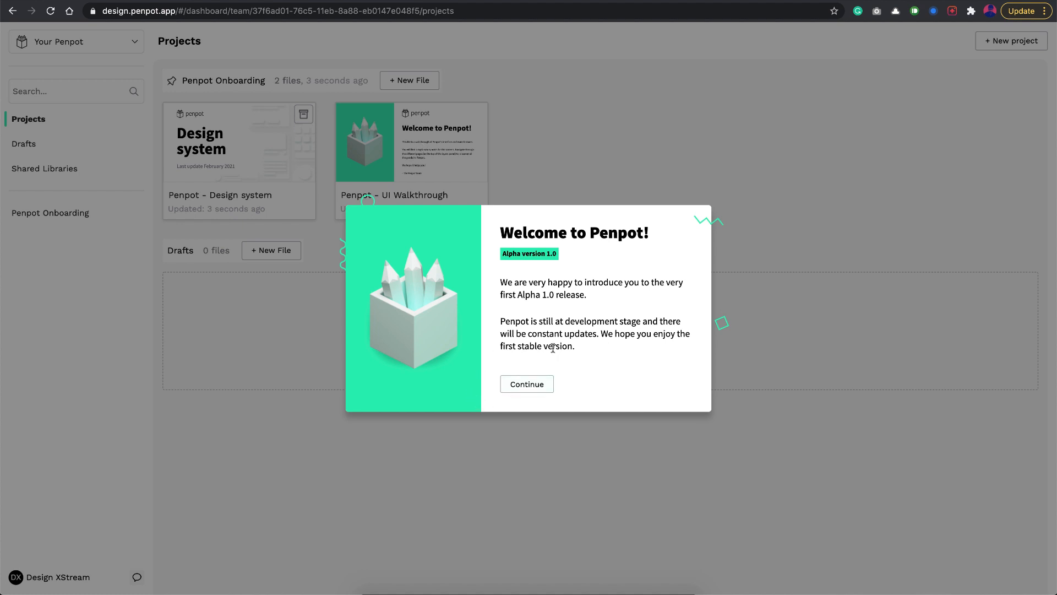
mouse_move(557, 358)
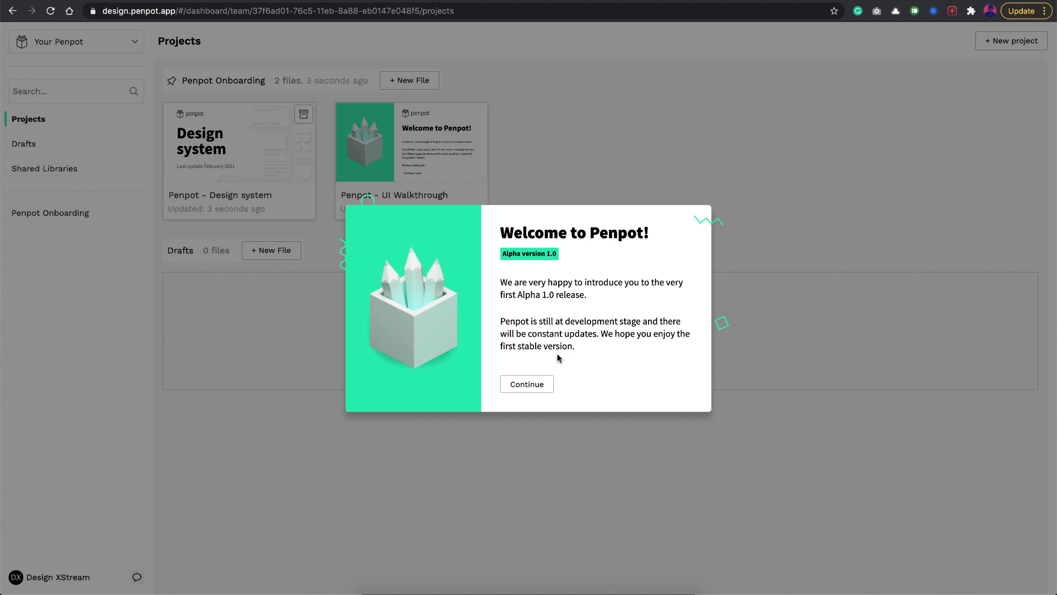
Step through all the welcome introduction slides to the end of the tour.
click(526, 383)
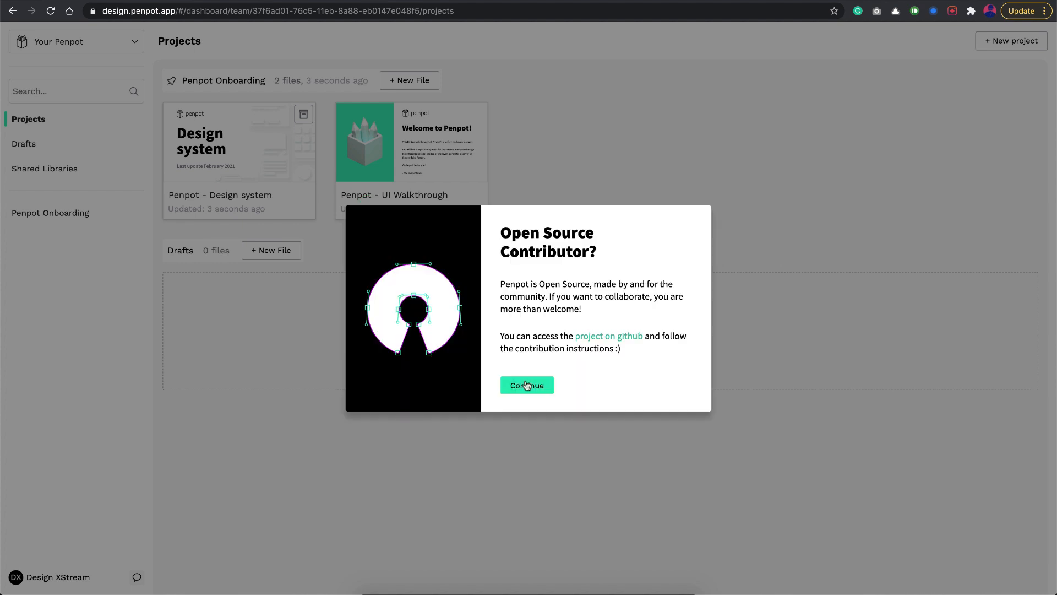
mouse_move(526, 385)
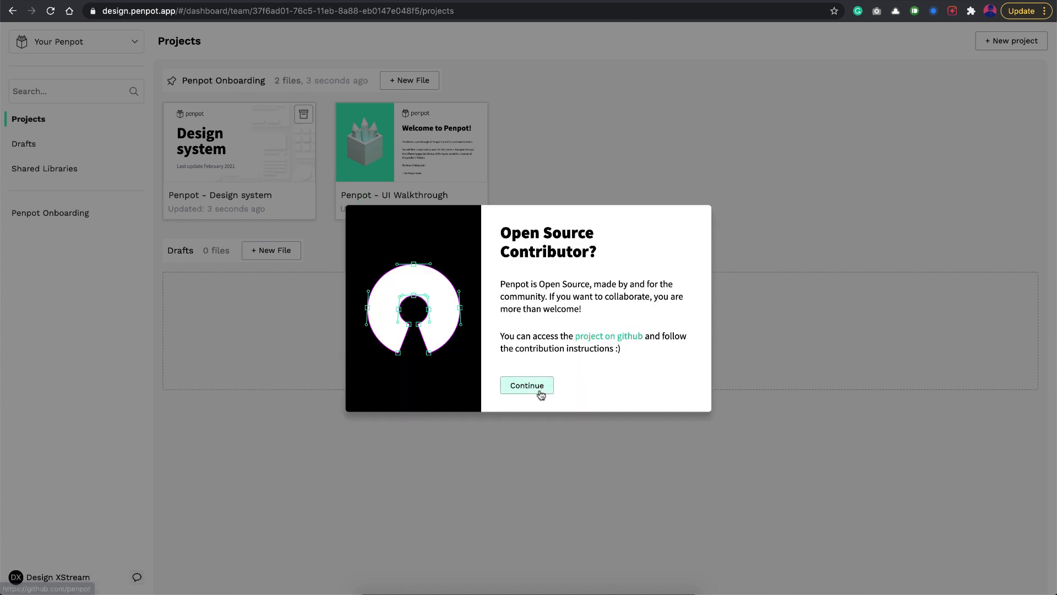
click(527, 385)
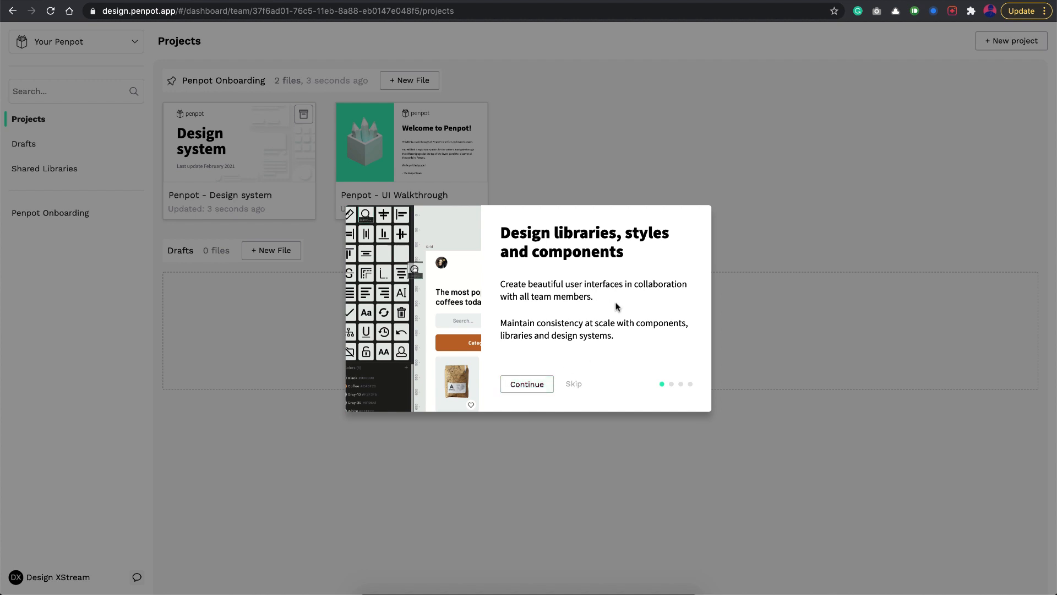
mouse_move(573, 270)
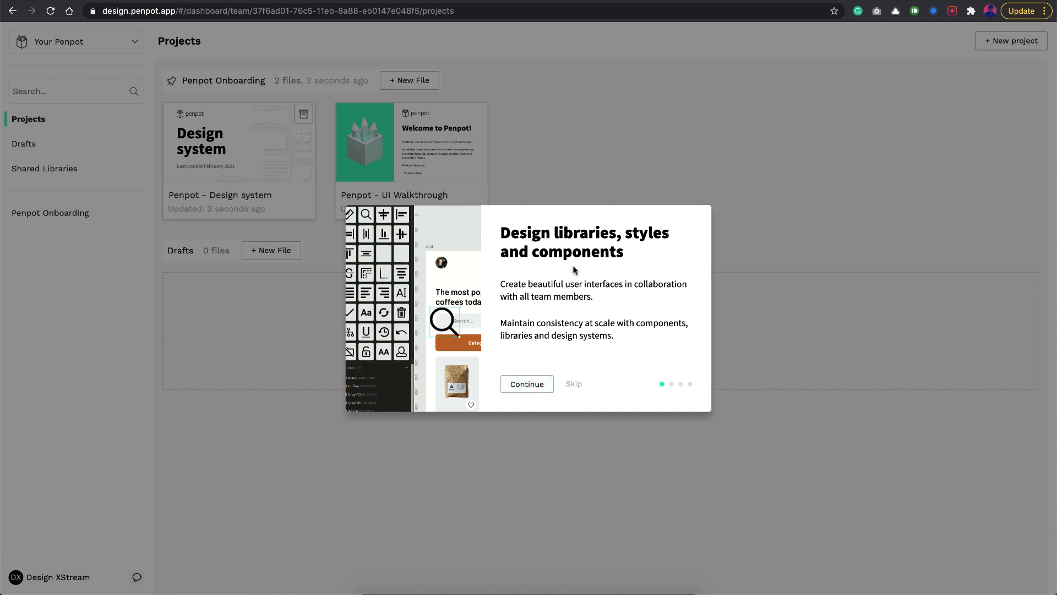
click(526, 384)
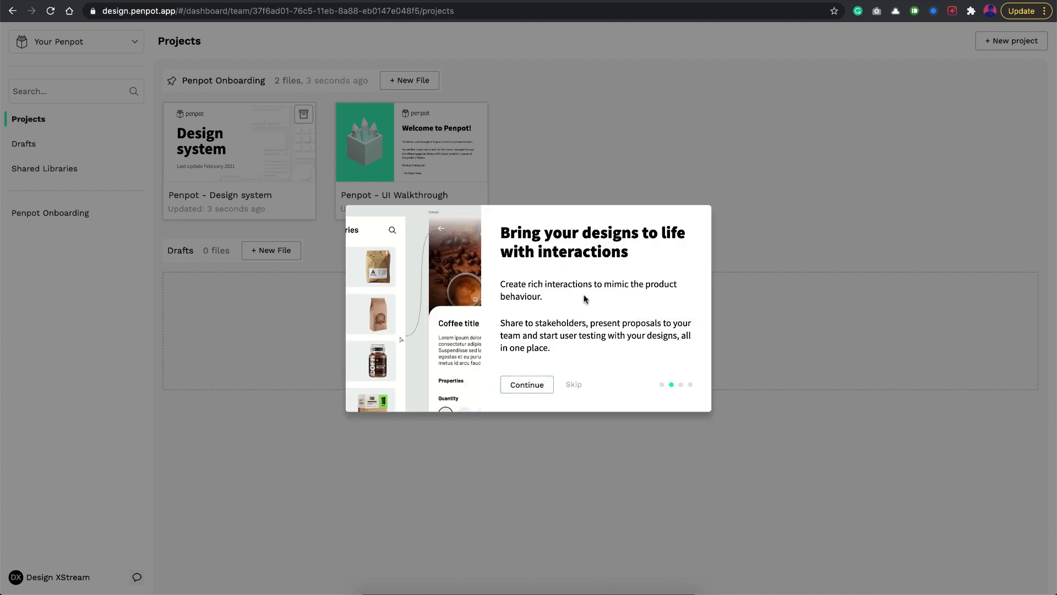
mouse_move(526, 384)
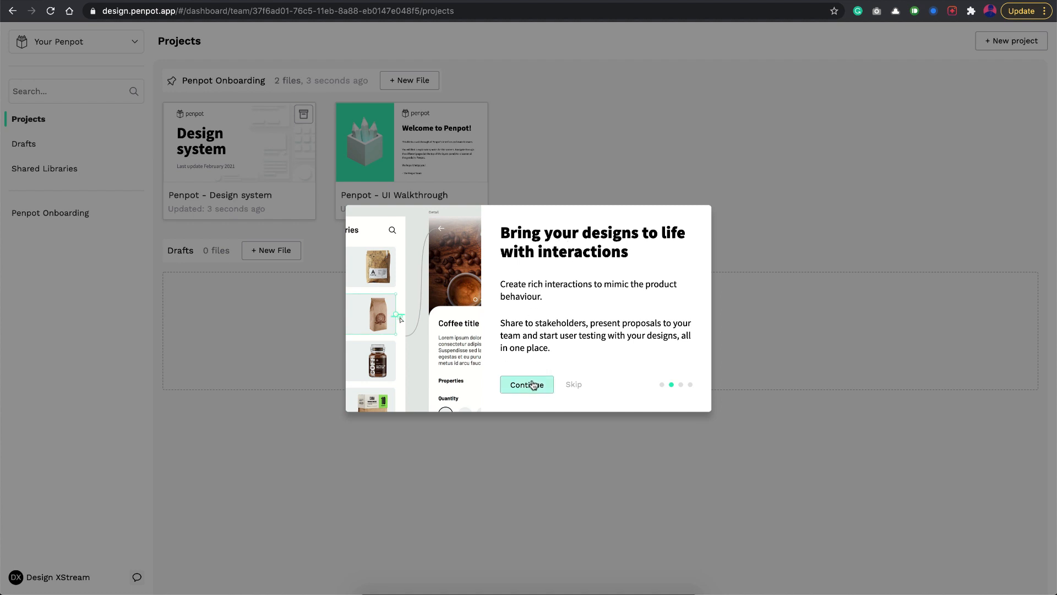
click(526, 384)
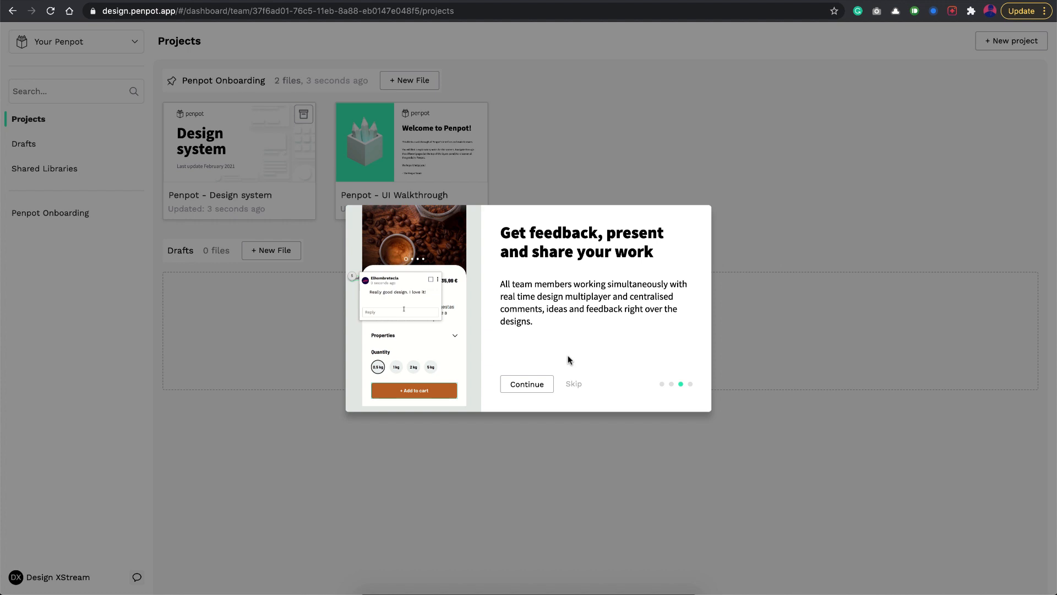
click(525, 384)
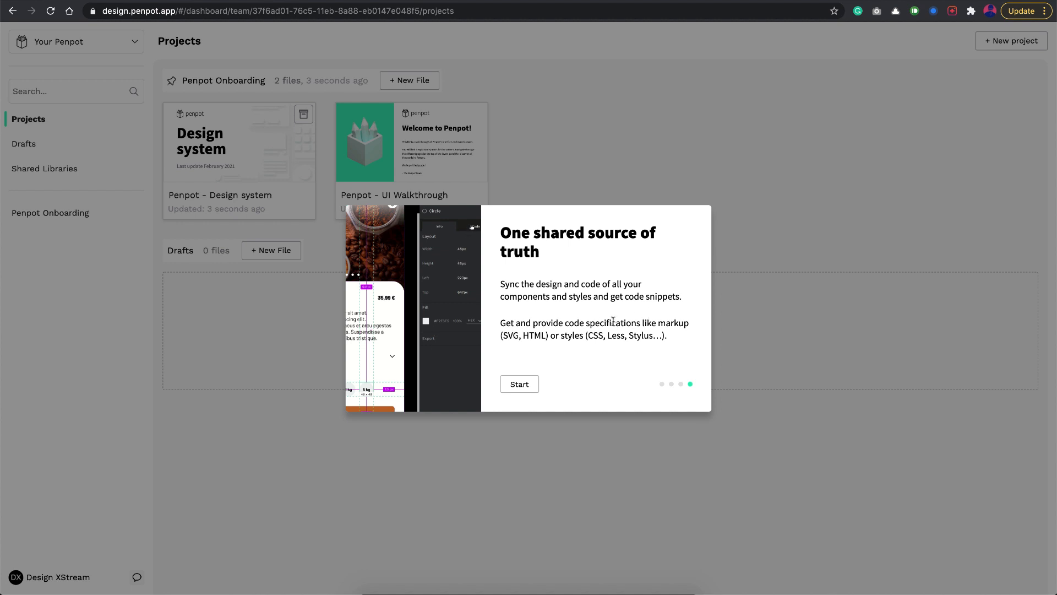
click(520, 384)
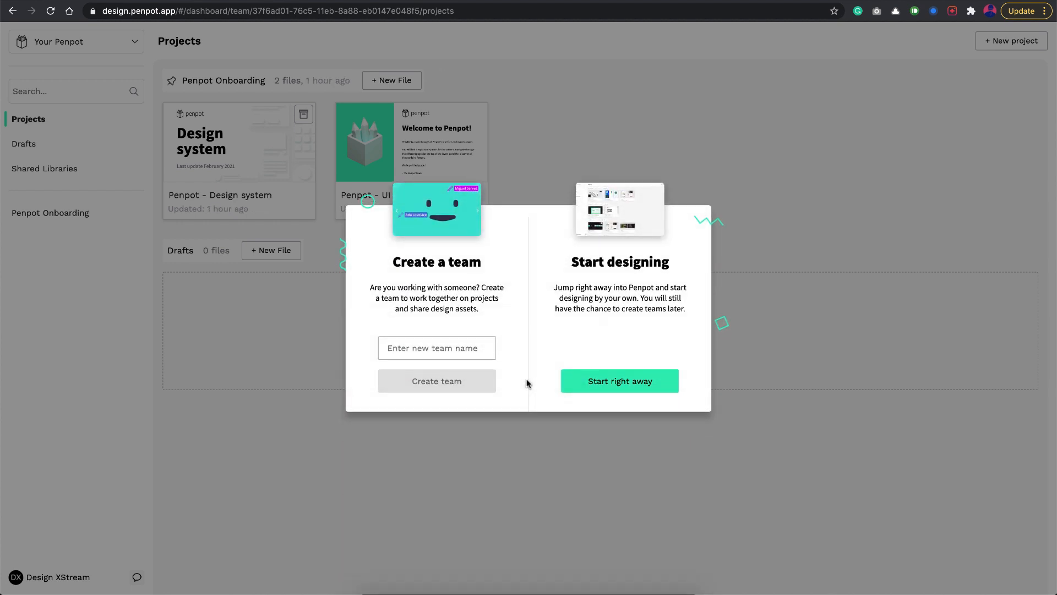
mouse_move(426, 281)
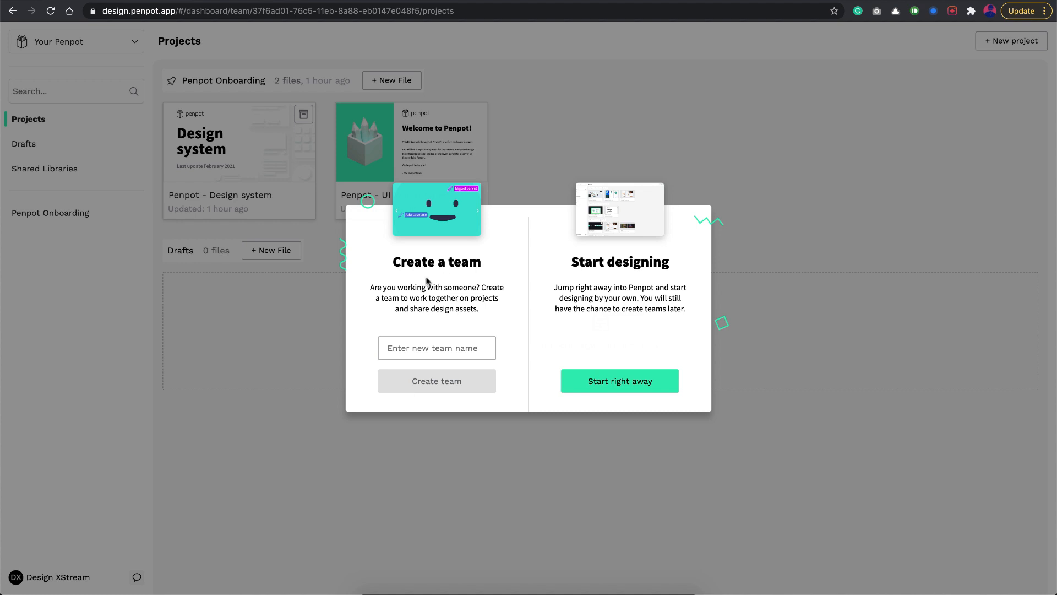
mouse_move(441, 325)
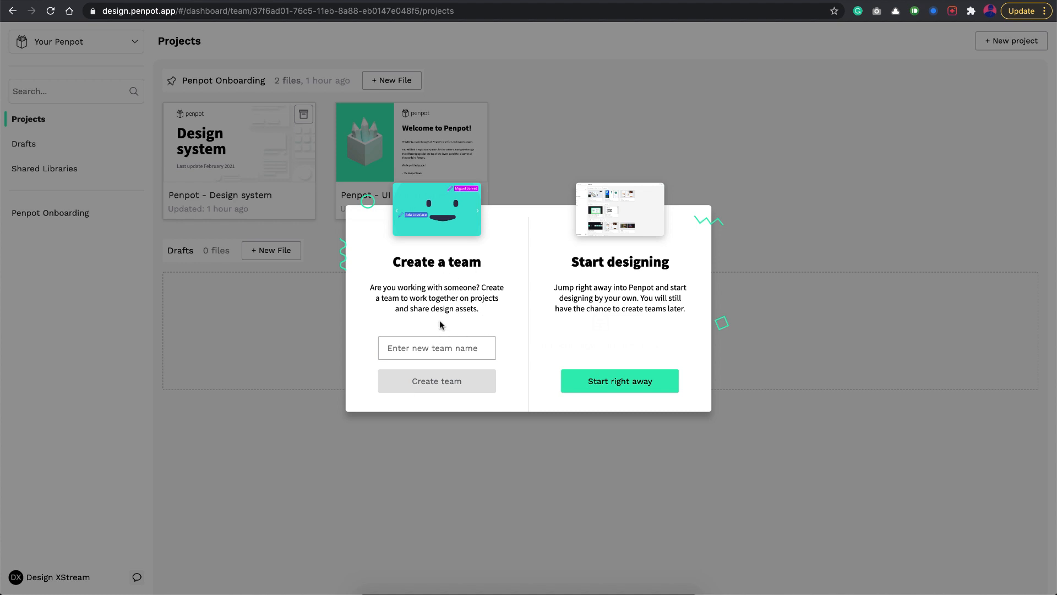
mouse_move(618, 356)
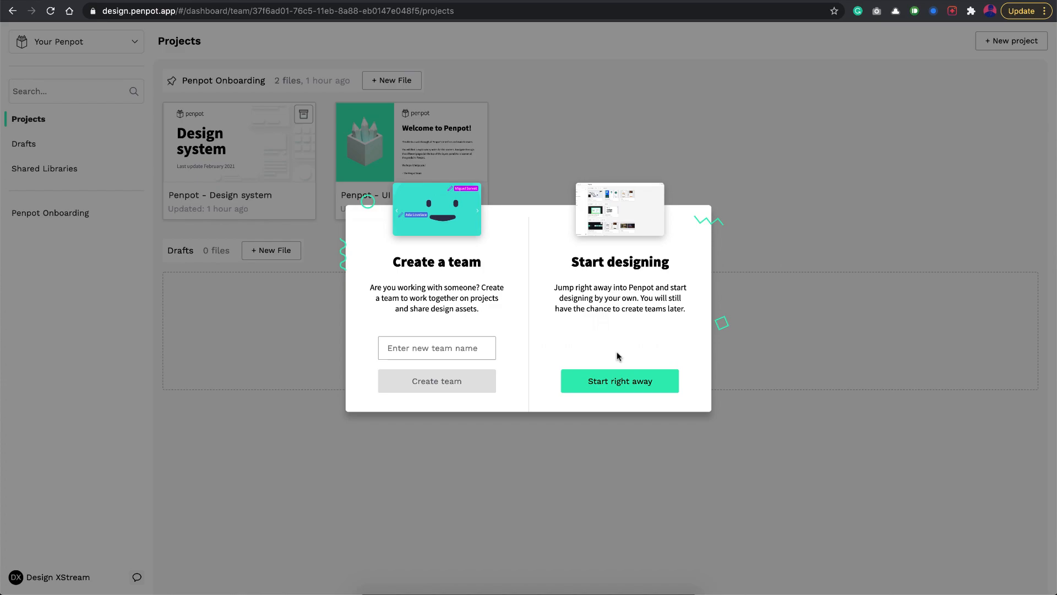
Choose 'Start right away' to design alone and skip team creation.
click(618, 381)
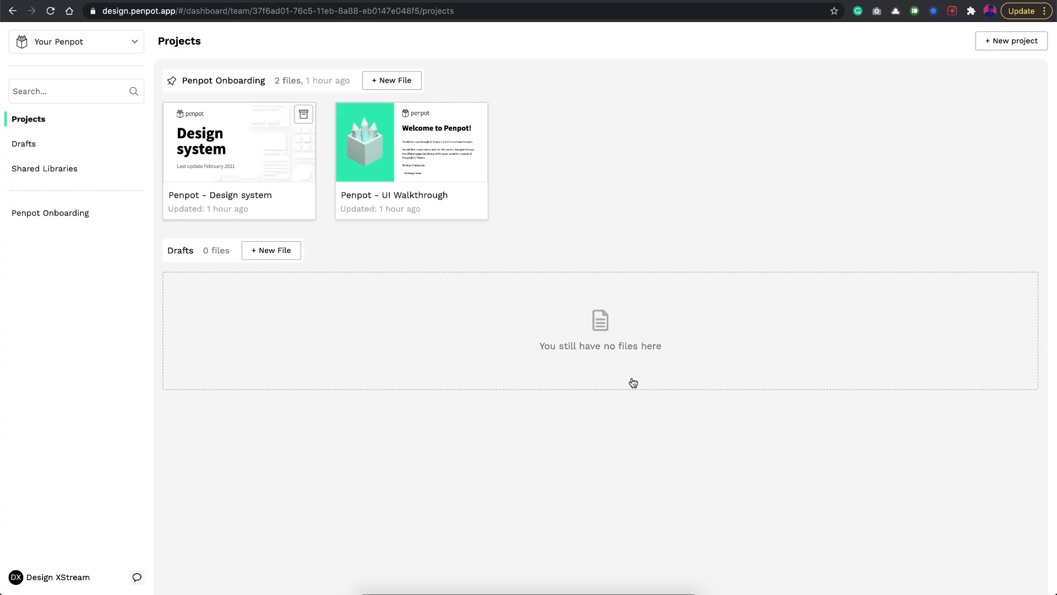
mouse_move(309, 195)
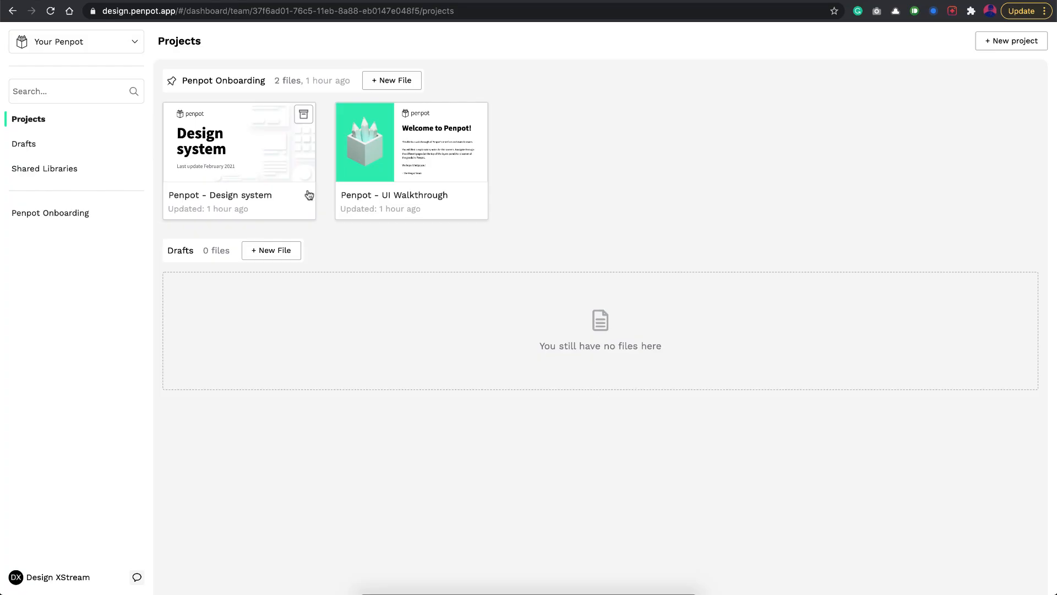
mouse_move(147, 241)
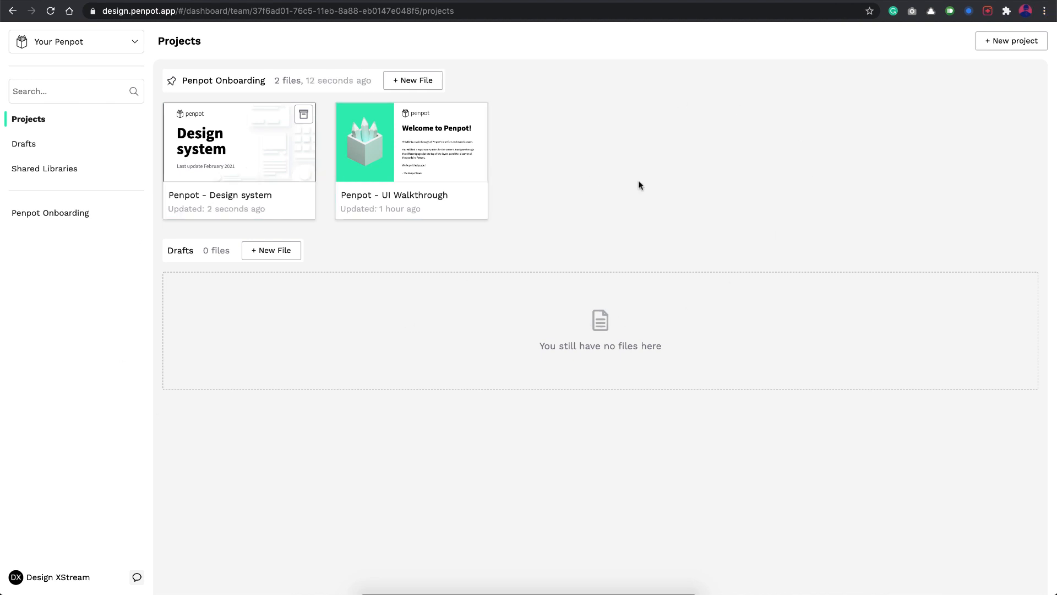
mouse_move(230, 164)
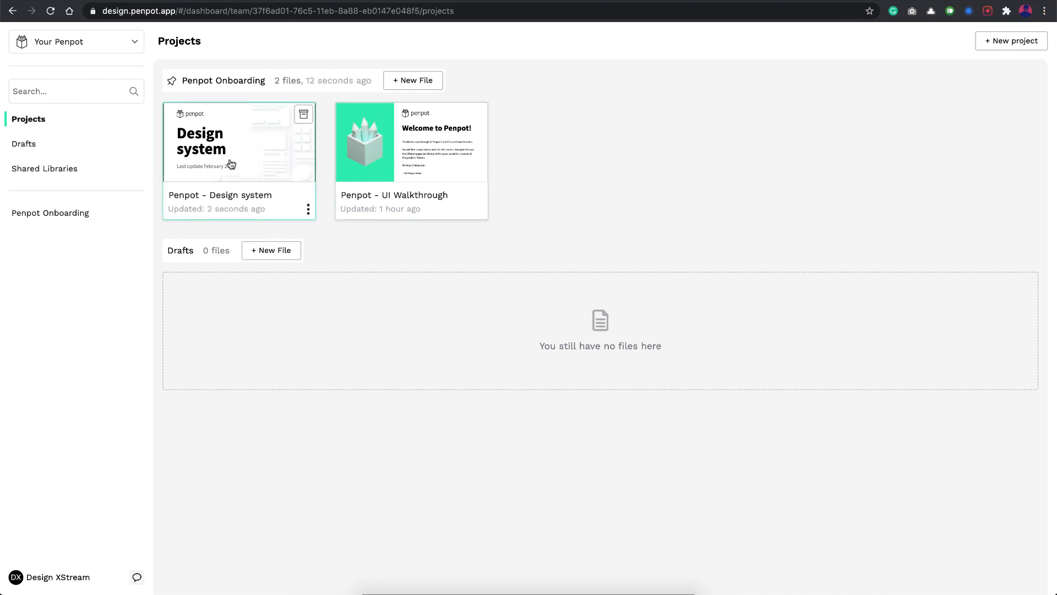
mouse_move(379, 157)
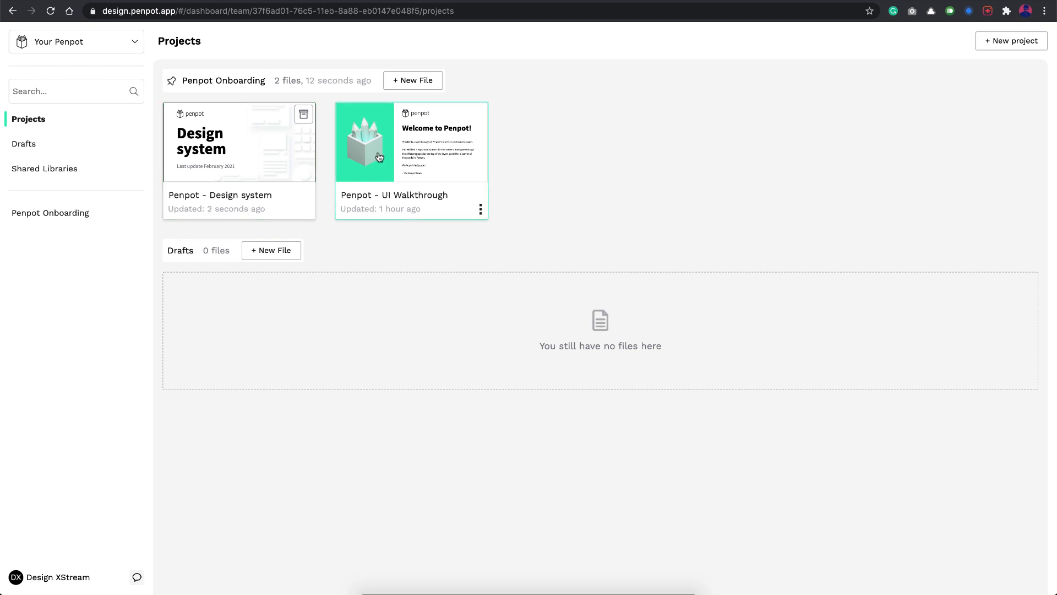
Open the Penpot - Design system sample file and view its Cover and Styles pages.
double_click(238, 142)
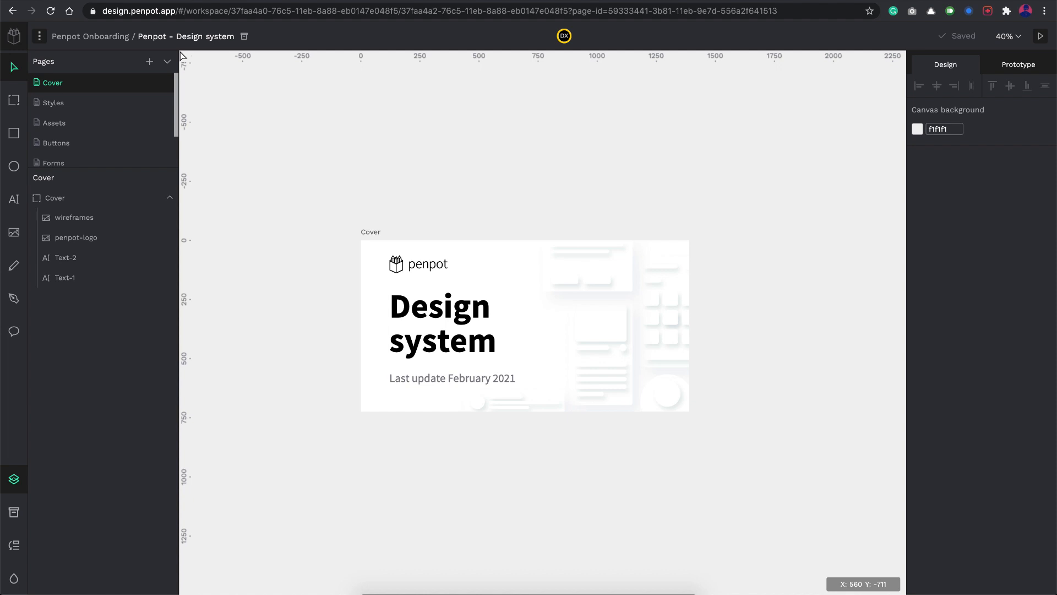
mouse_move(283, 186)
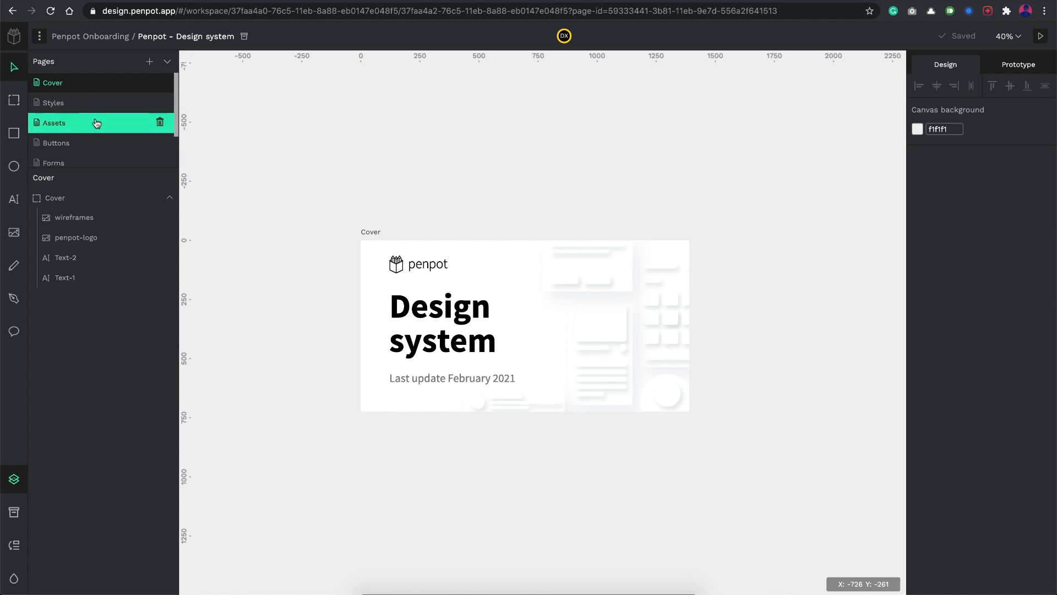
click(51, 82)
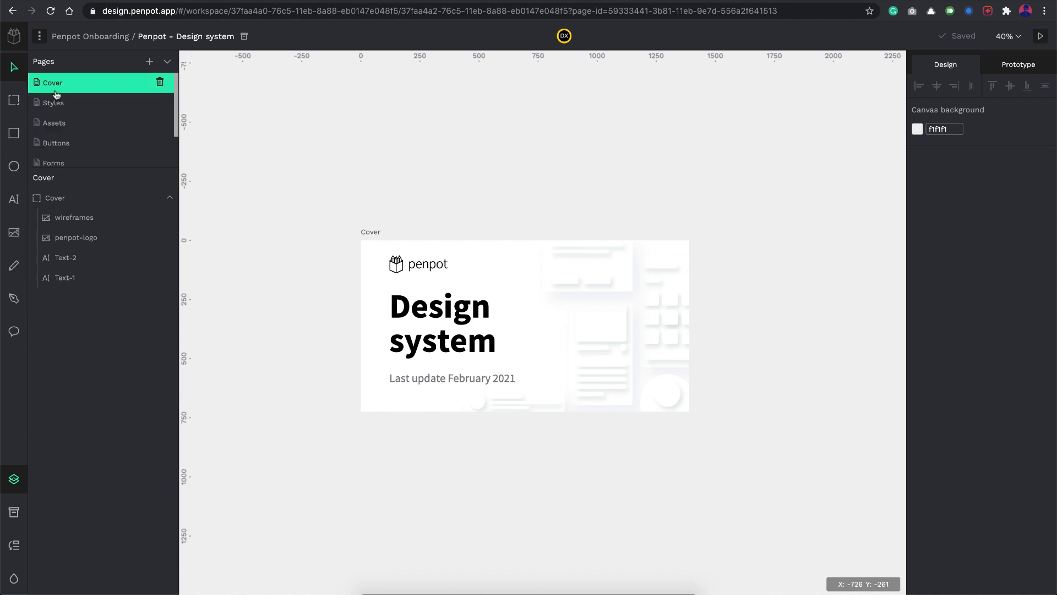
mouse_move(135, 398)
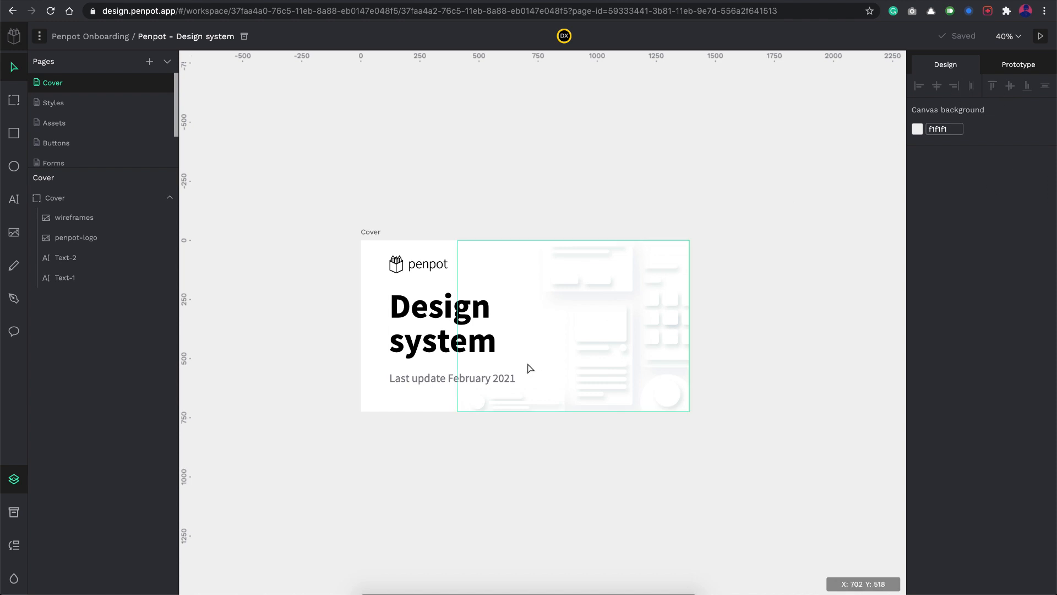
click(73, 217)
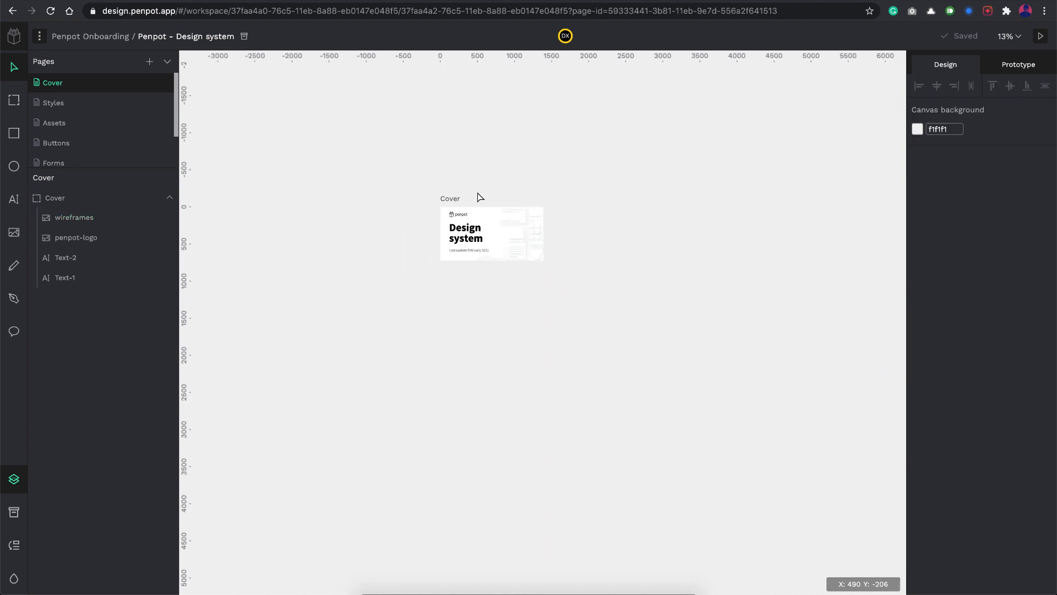
scroll(up, 3)
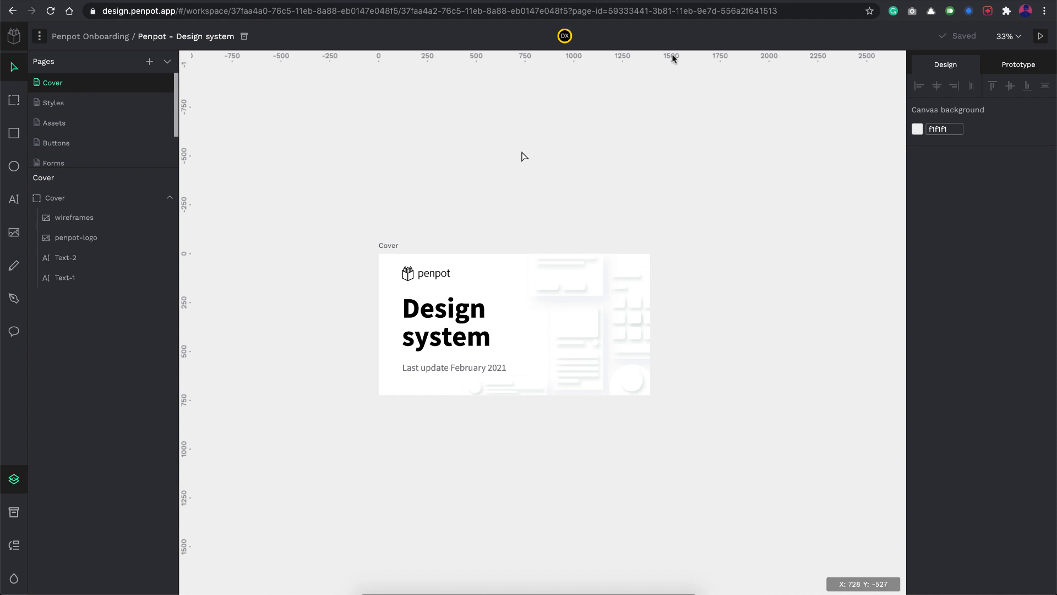
mouse_move(874, 259)
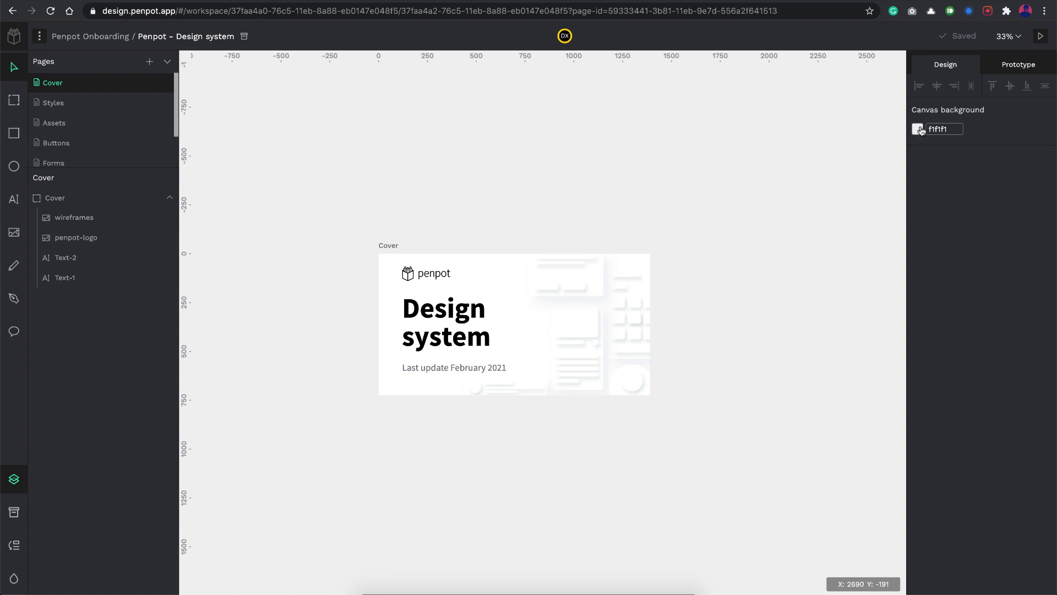
click(919, 129)
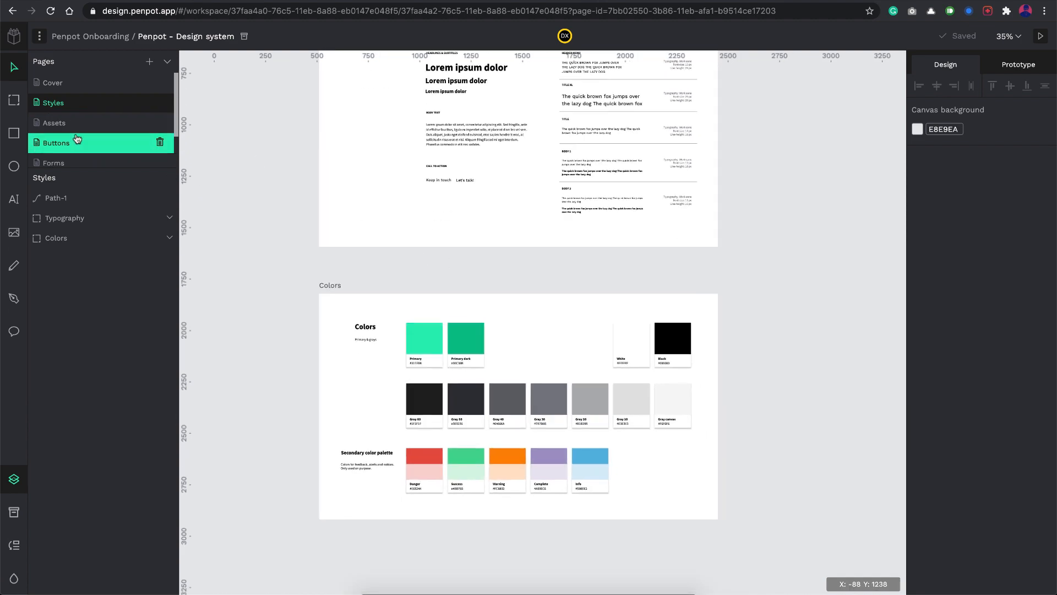
Browse the Assets and Buttons pages, select the warning hover button, and return to the dashboard.
click(53, 122)
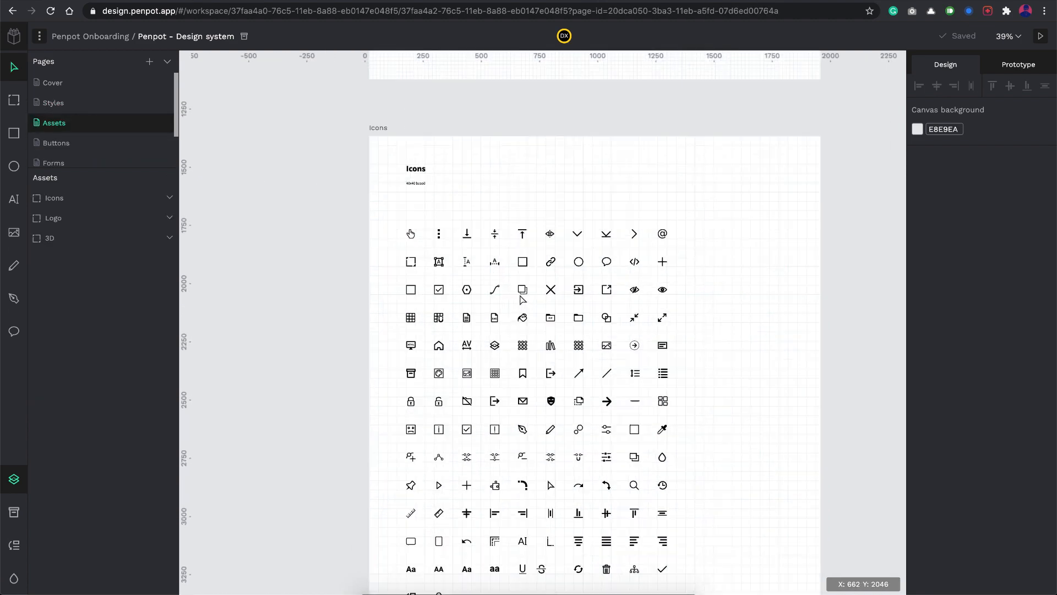
scroll(down, 3)
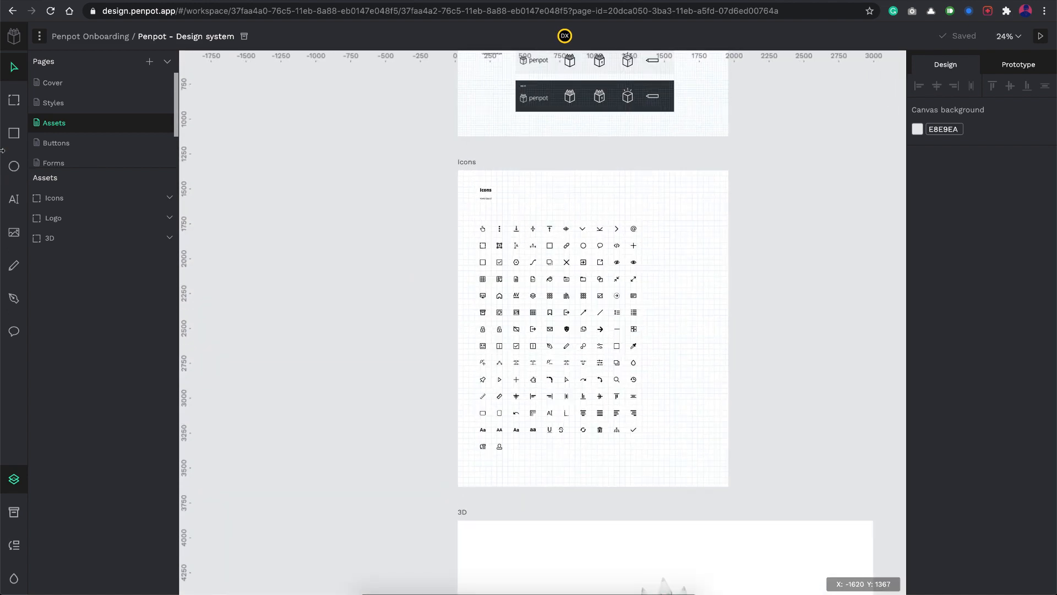
click(56, 142)
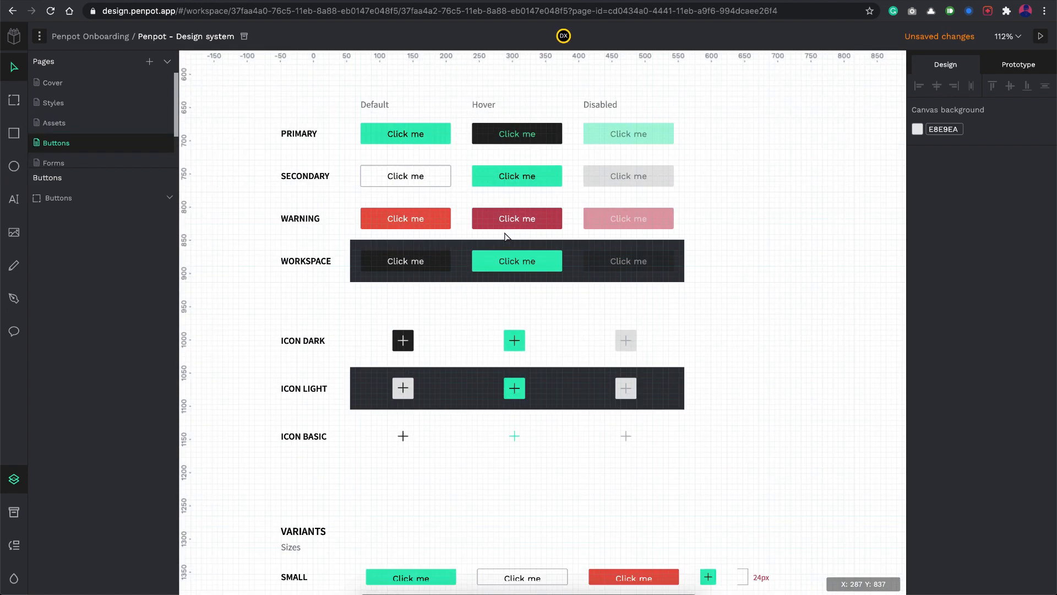
click(516, 218)
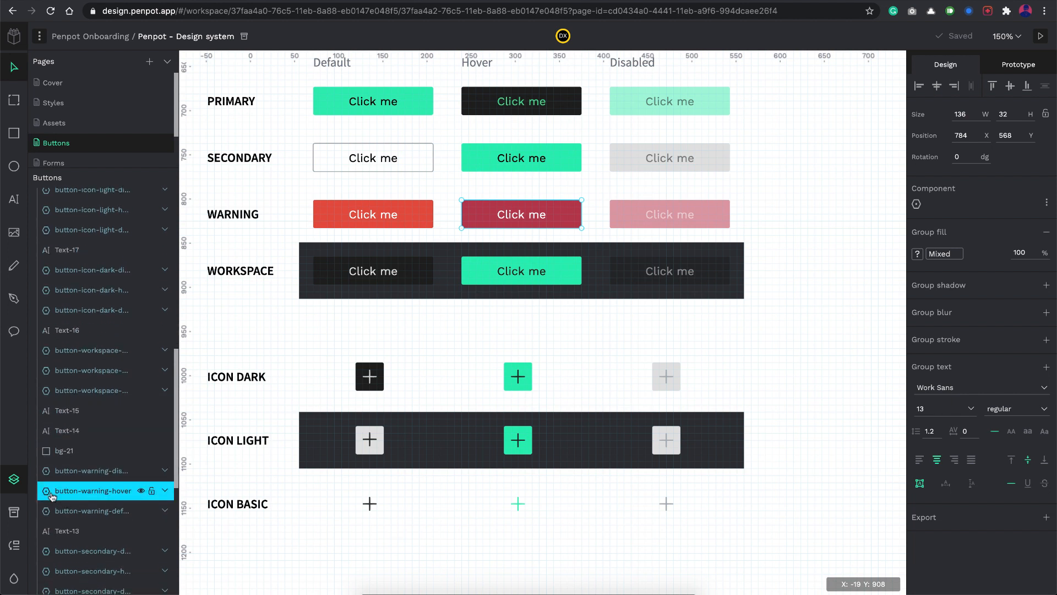
mouse_move(588, 410)
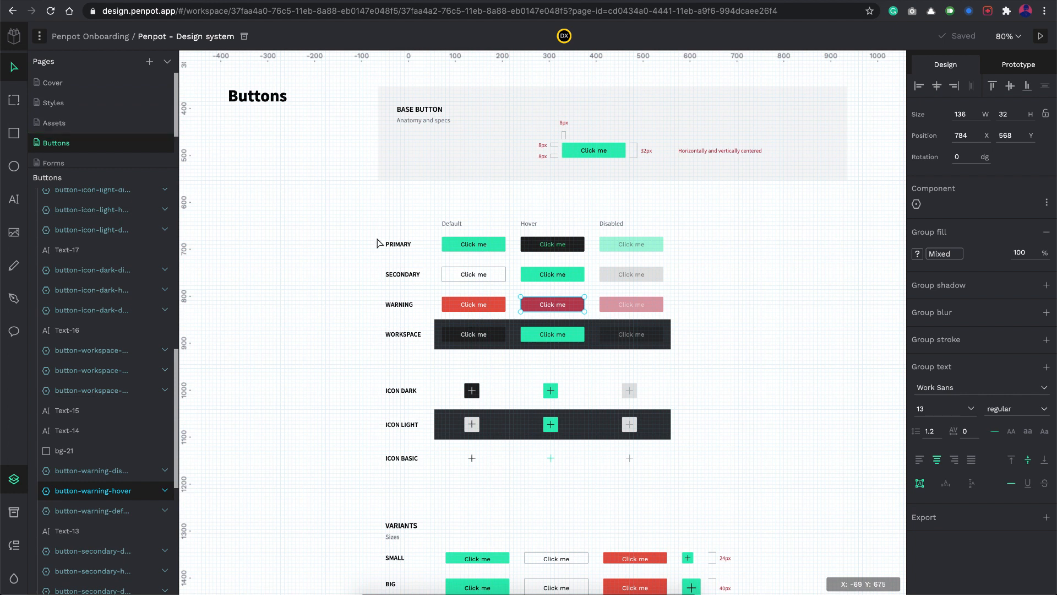
click(14, 36)
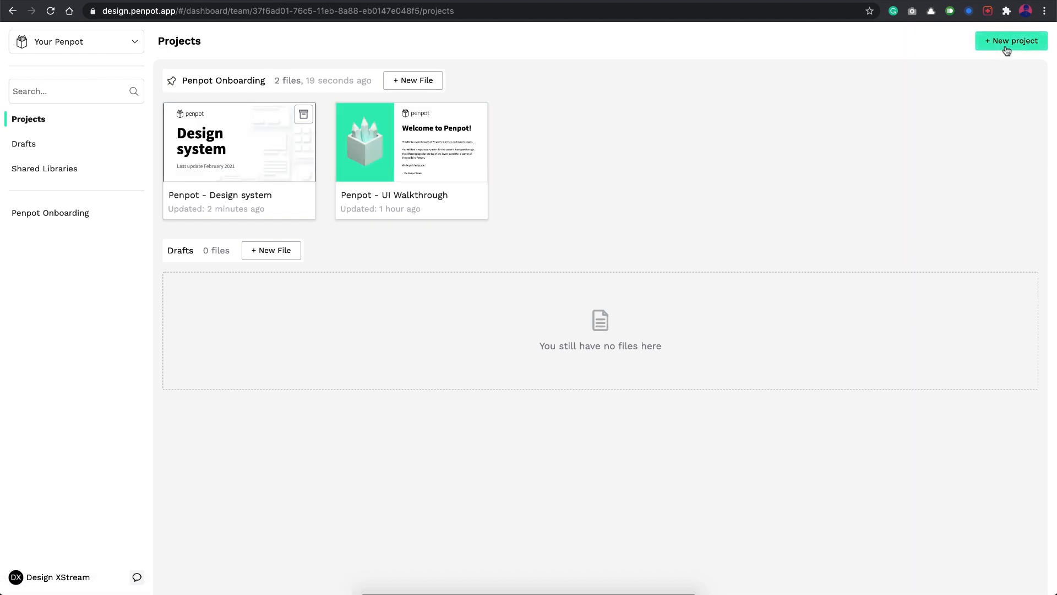
Create New Project 1, add a new file to it, and open that file.
click(1011, 40)
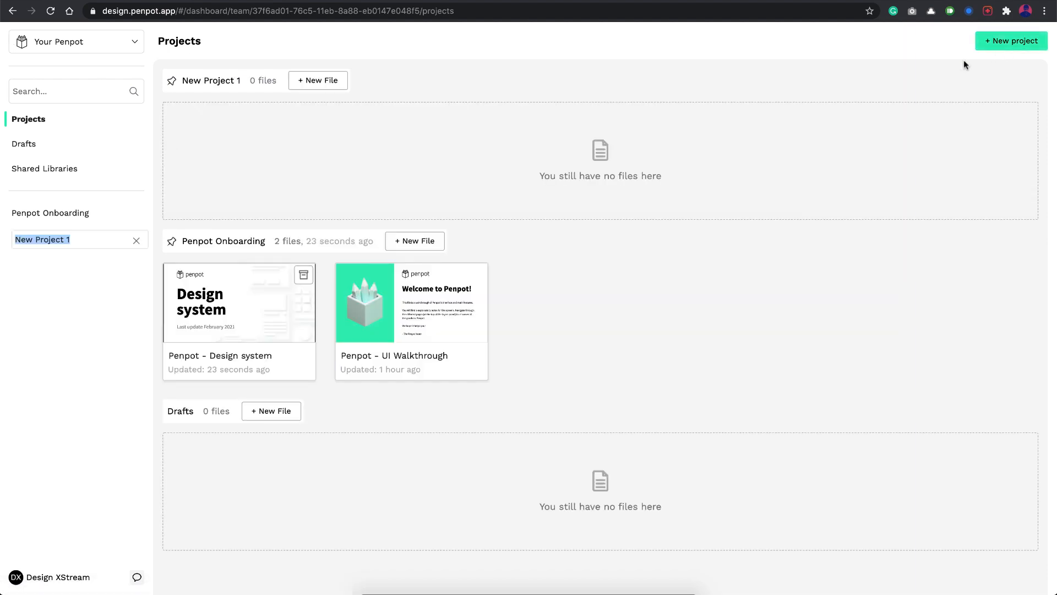
mouse_move(198, 88)
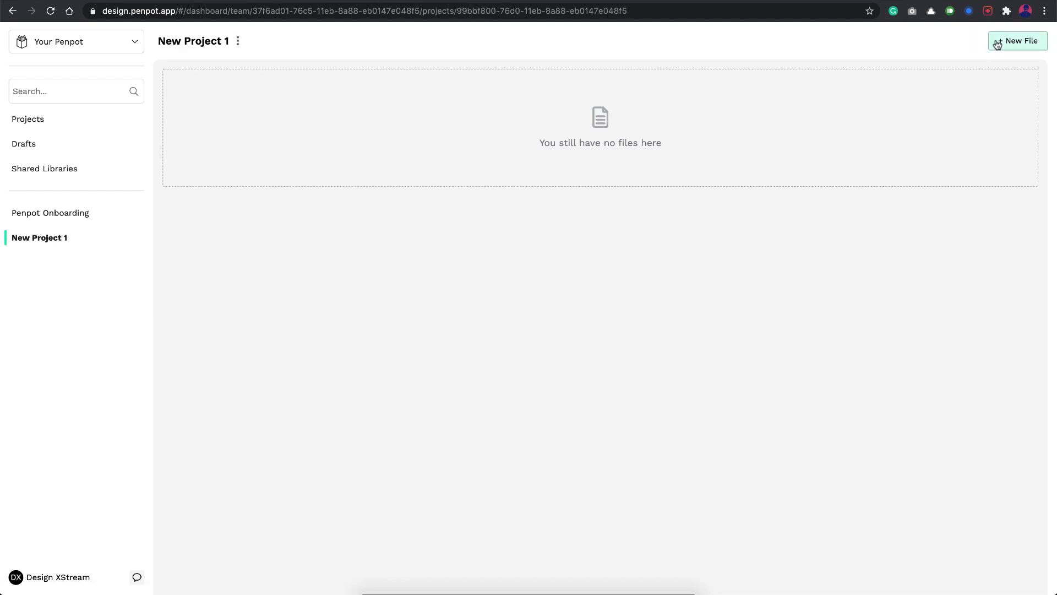
click(1017, 40)
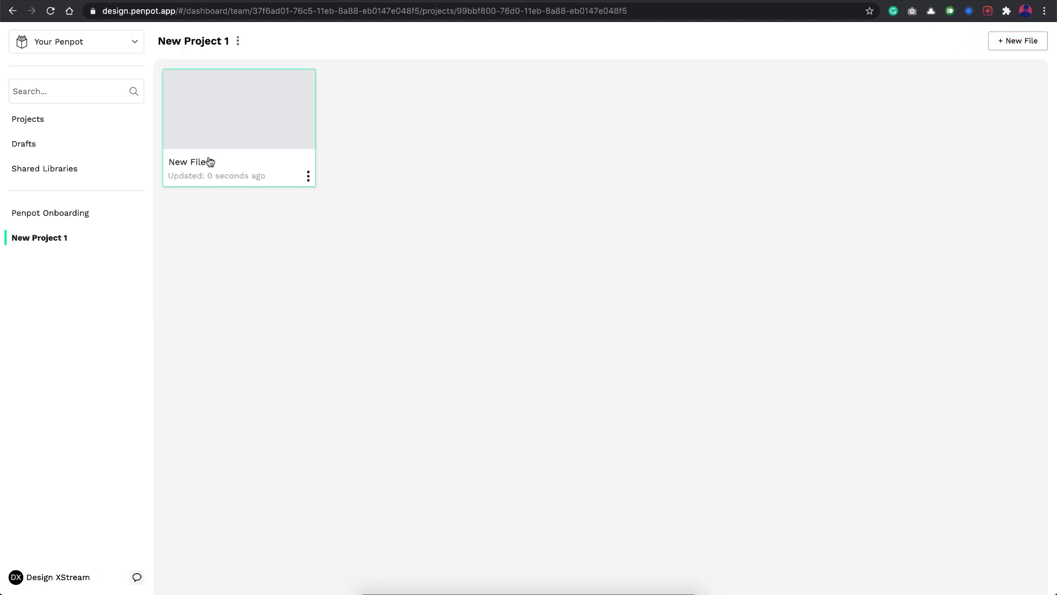
double_click(239, 109)
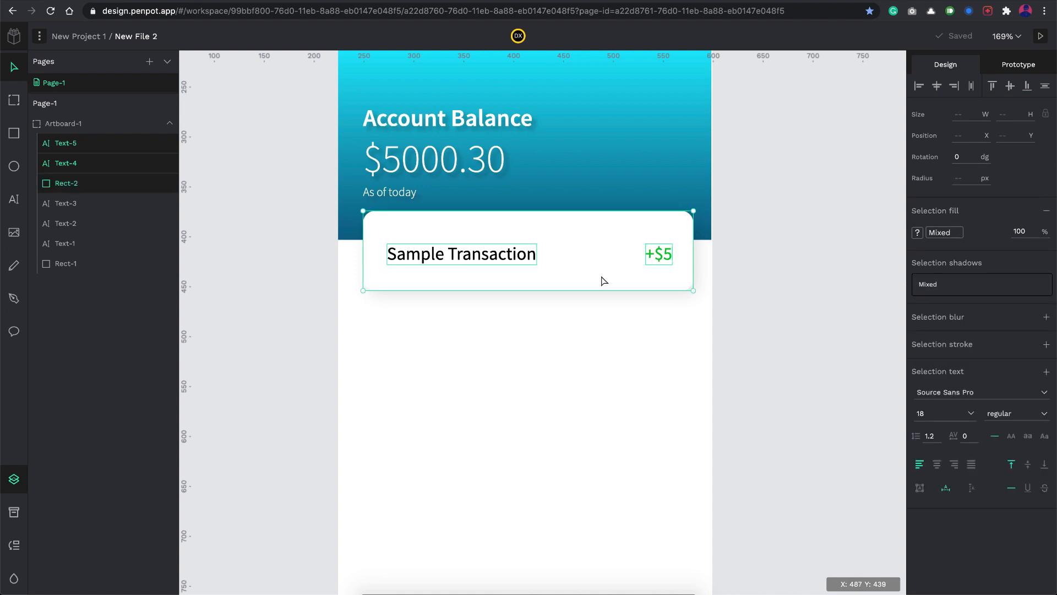
Turn the transaction card parts into a component and adjust the second card copy.
right_click(601, 279)
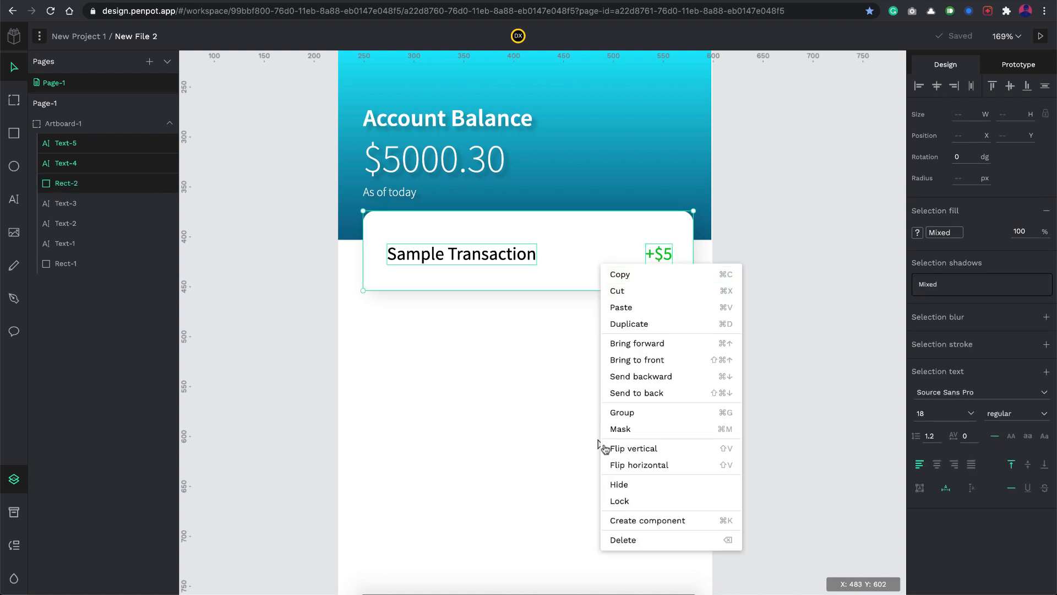
click(647, 519)
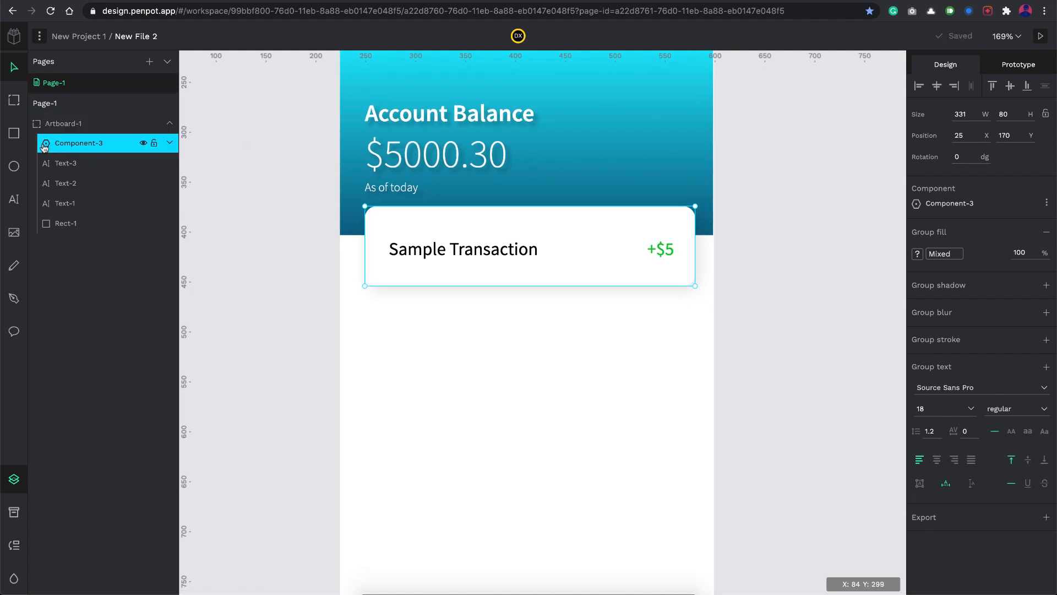
scroll(up, 3)
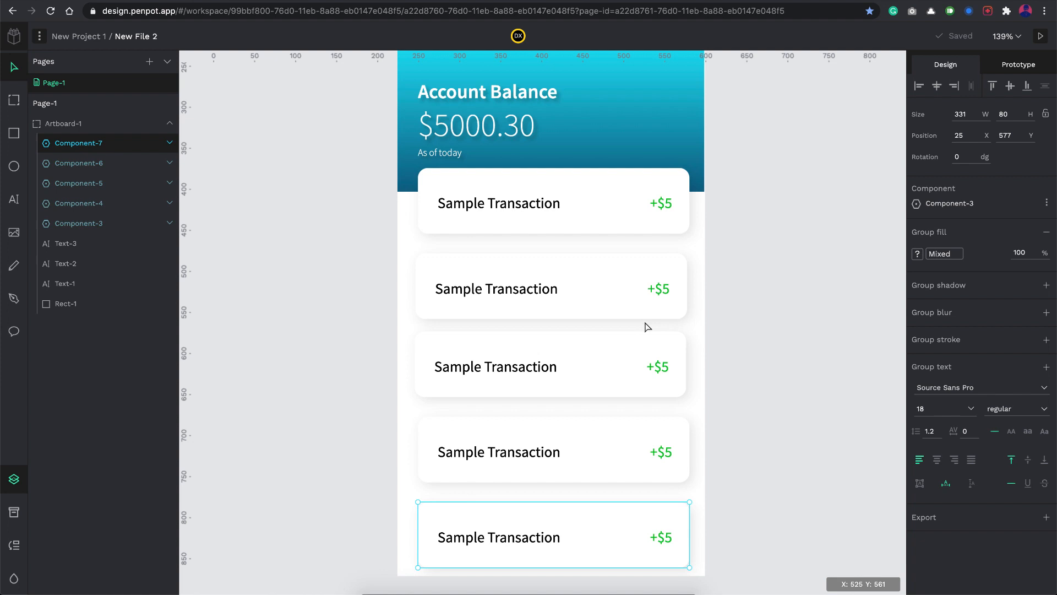
click(659, 289)
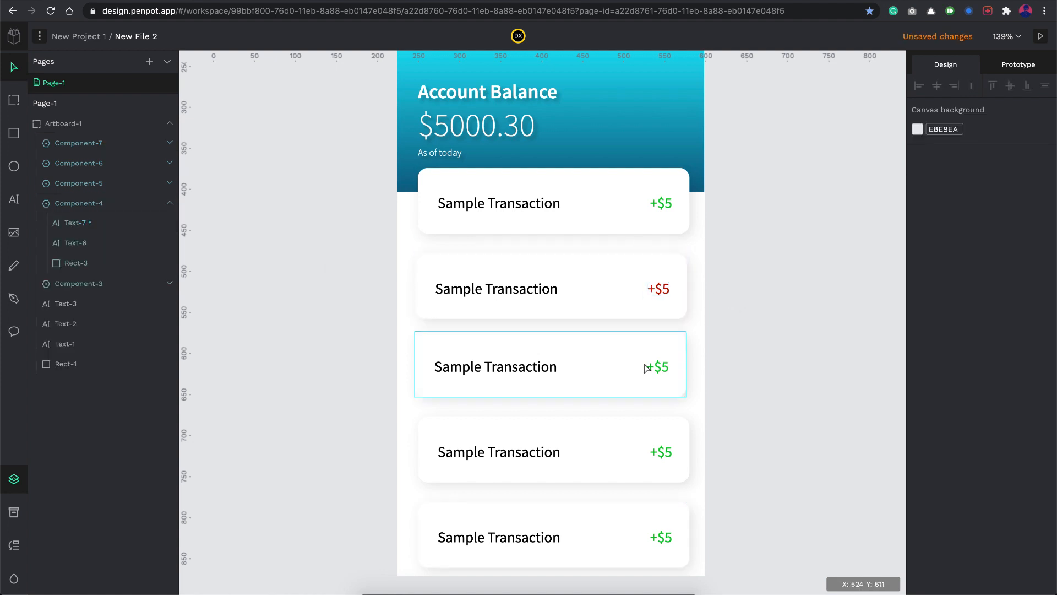
click(549, 288)
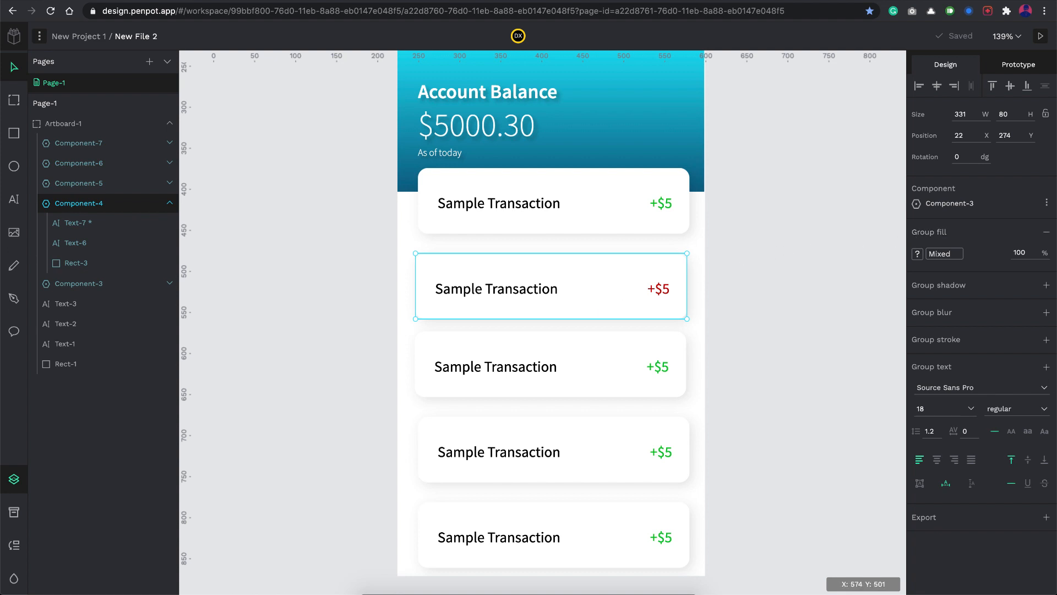
click(1046, 204)
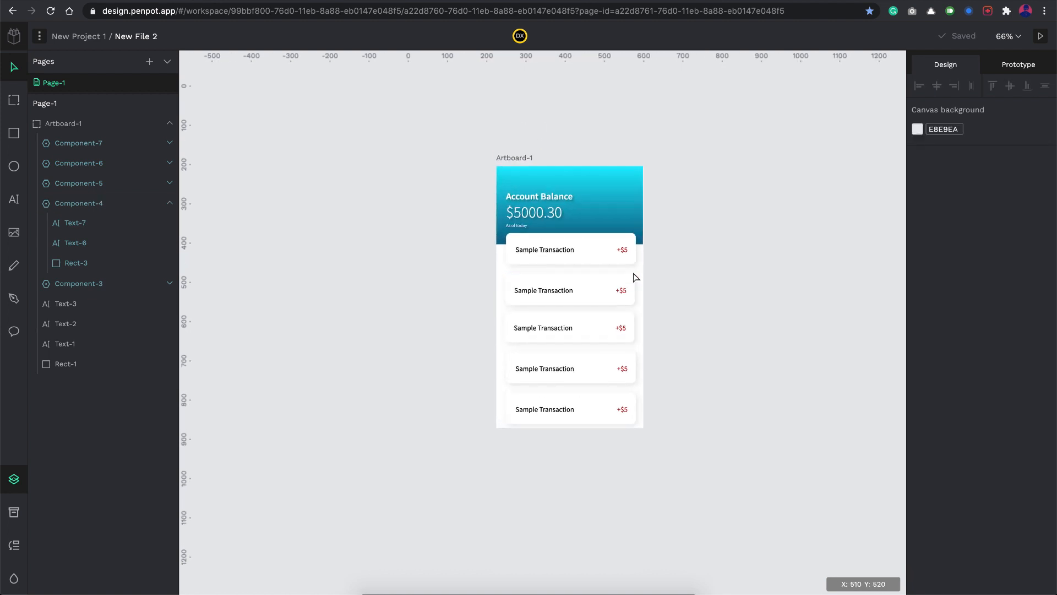
mouse_move(674, 294)
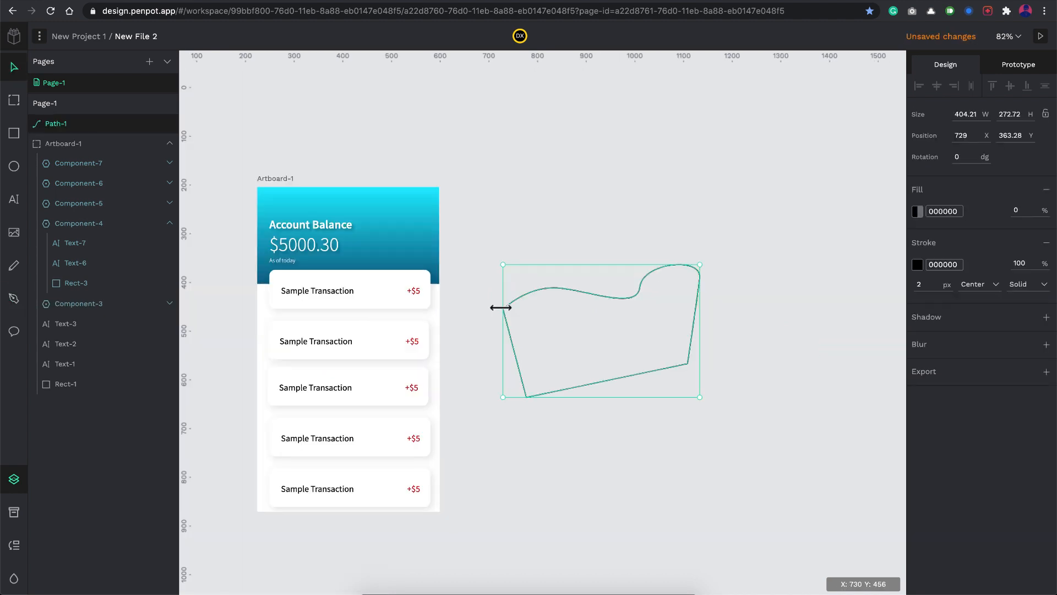
click(13, 331)
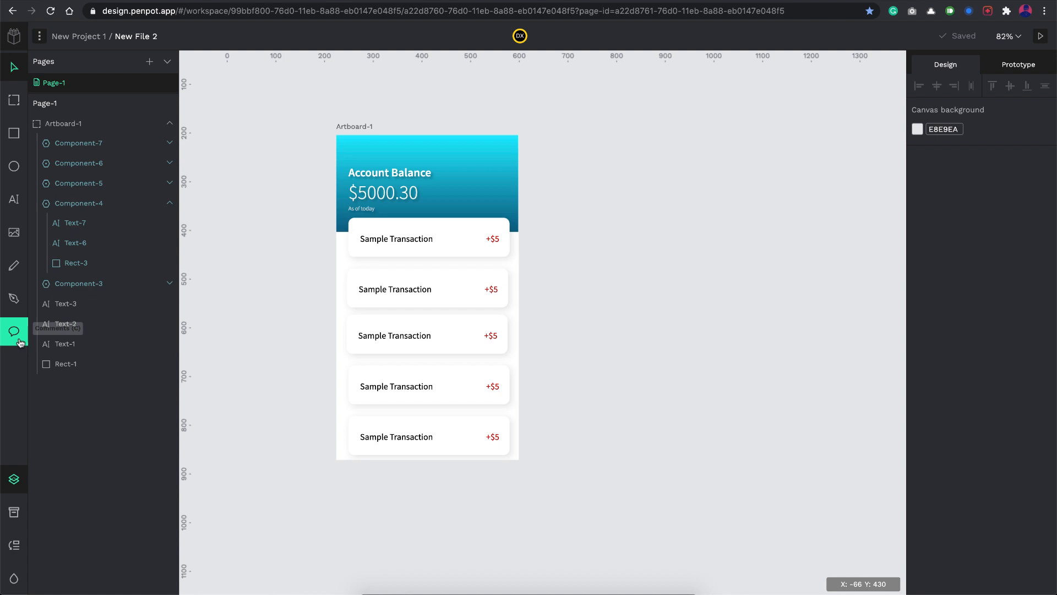
Pin 'Edit this field' on the first transaction card and 'Change text.' on the heading.
click(13, 331)
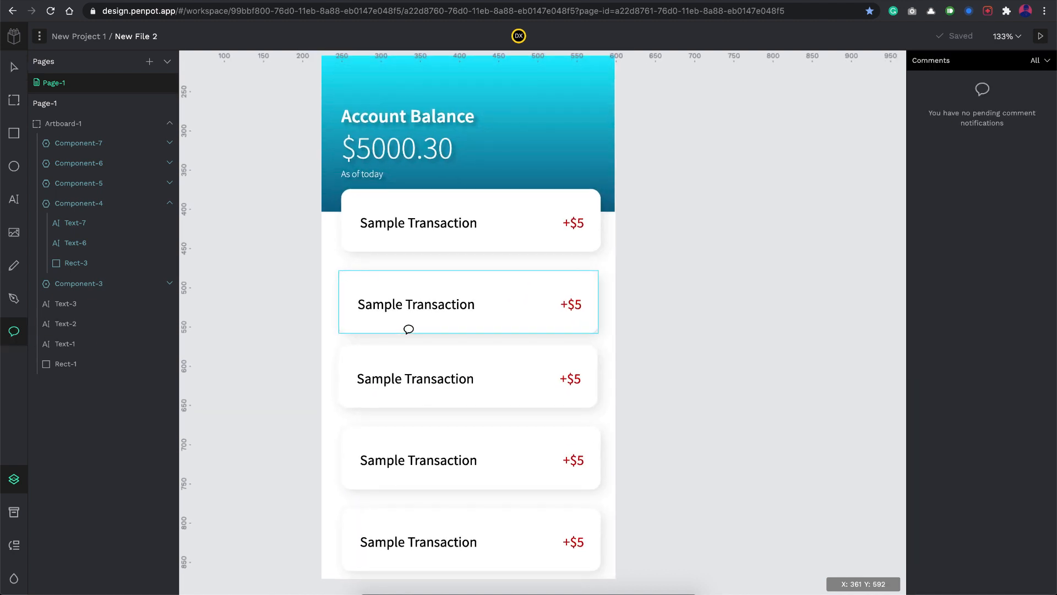
click(409, 329)
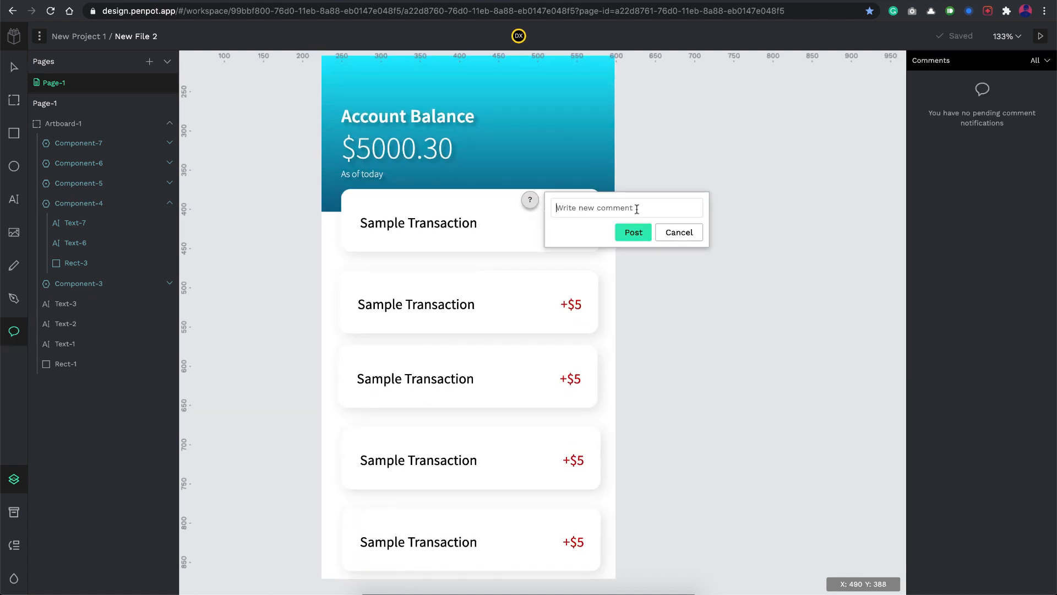
click(632, 232)
text(Change text.)
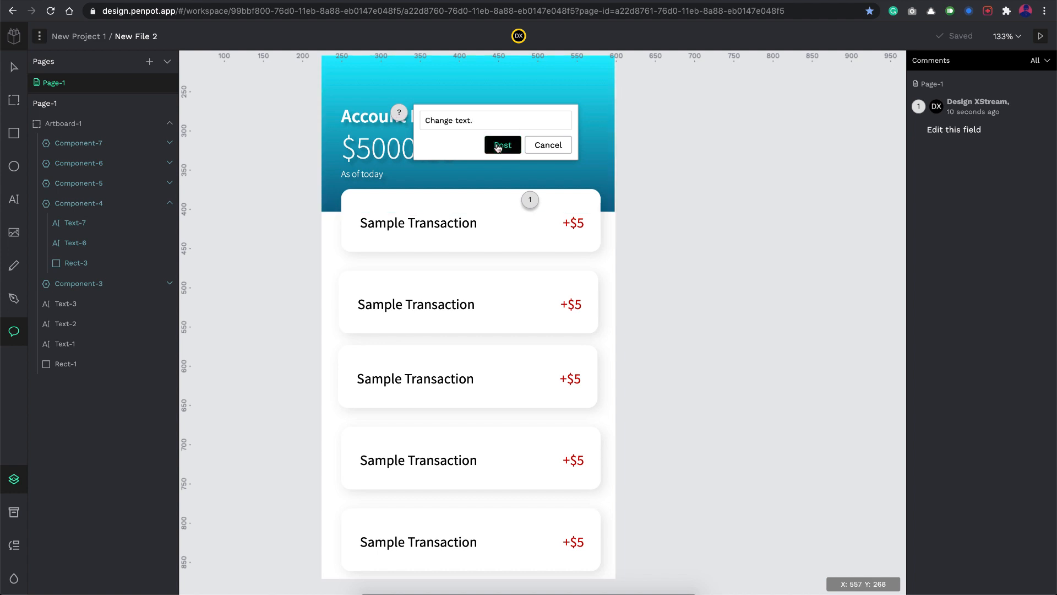
click(502, 144)
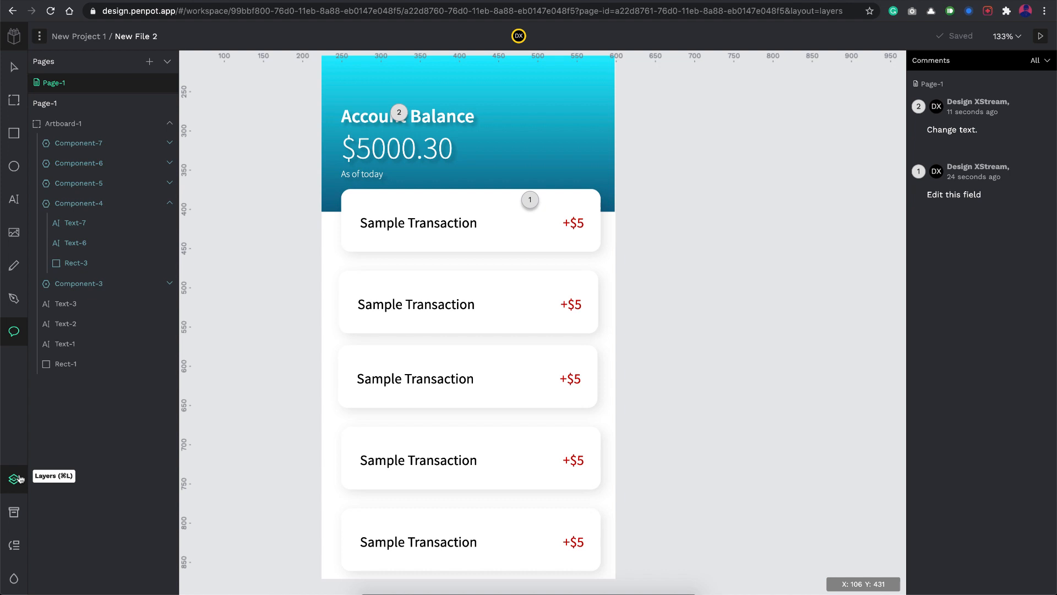
Filter Assets to colors, save blue #1f96ff as a color style, and show the palette.
click(14, 512)
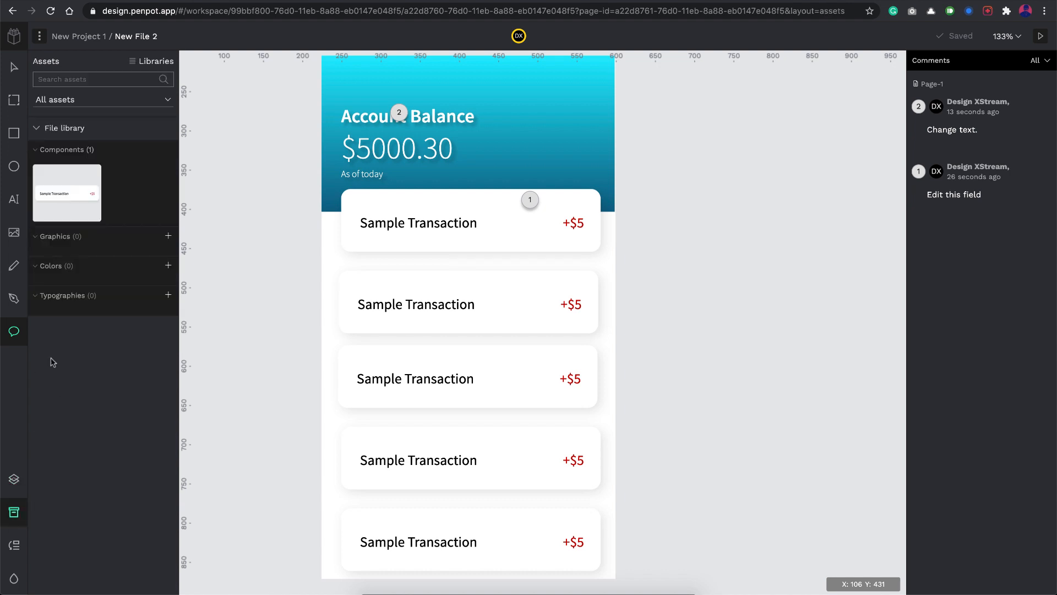
click(101, 99)
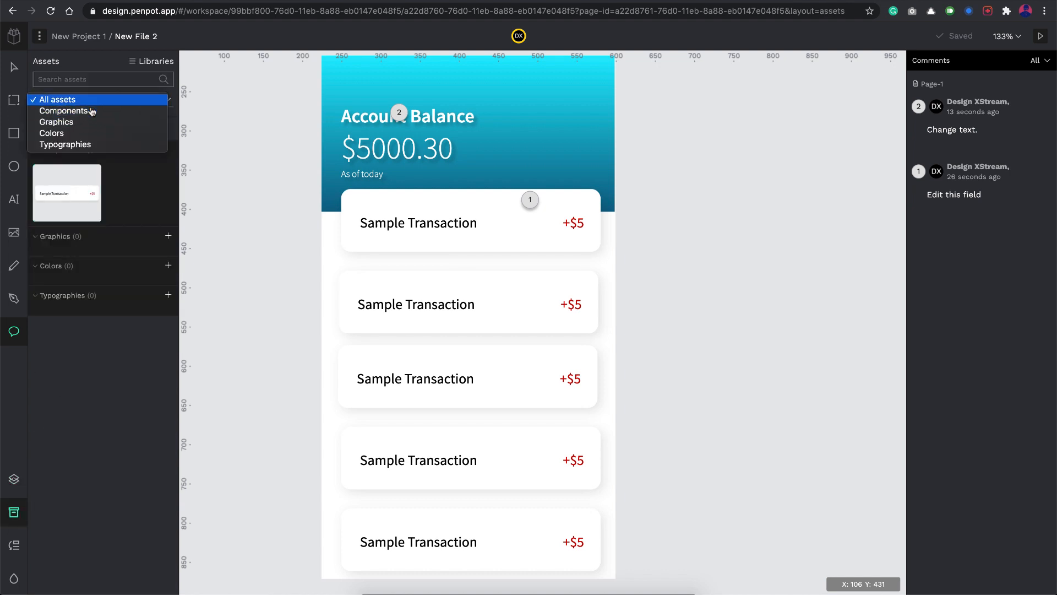
click(66, 110)
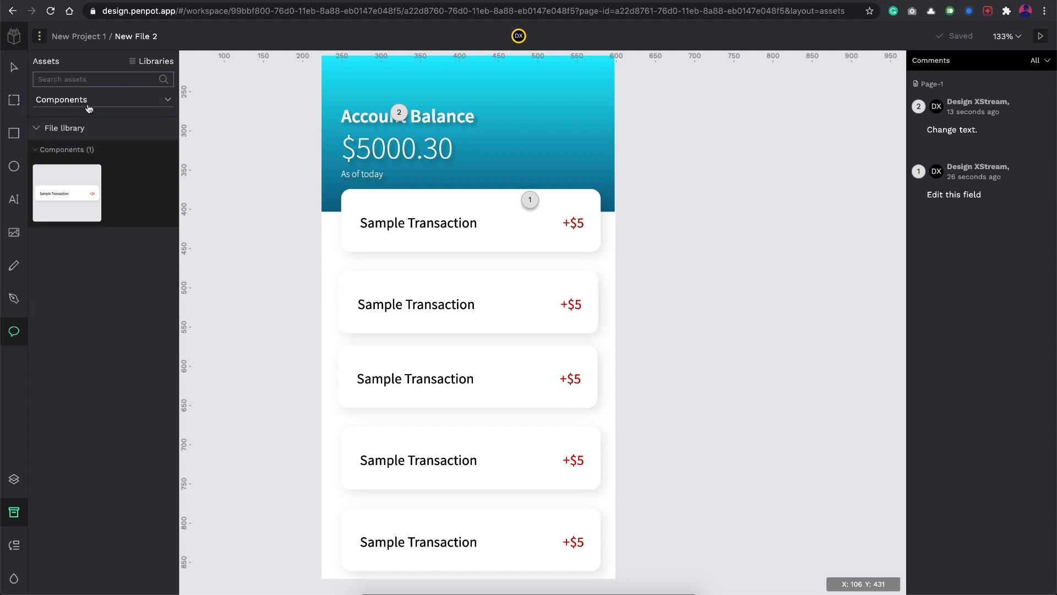
click(102, 99)
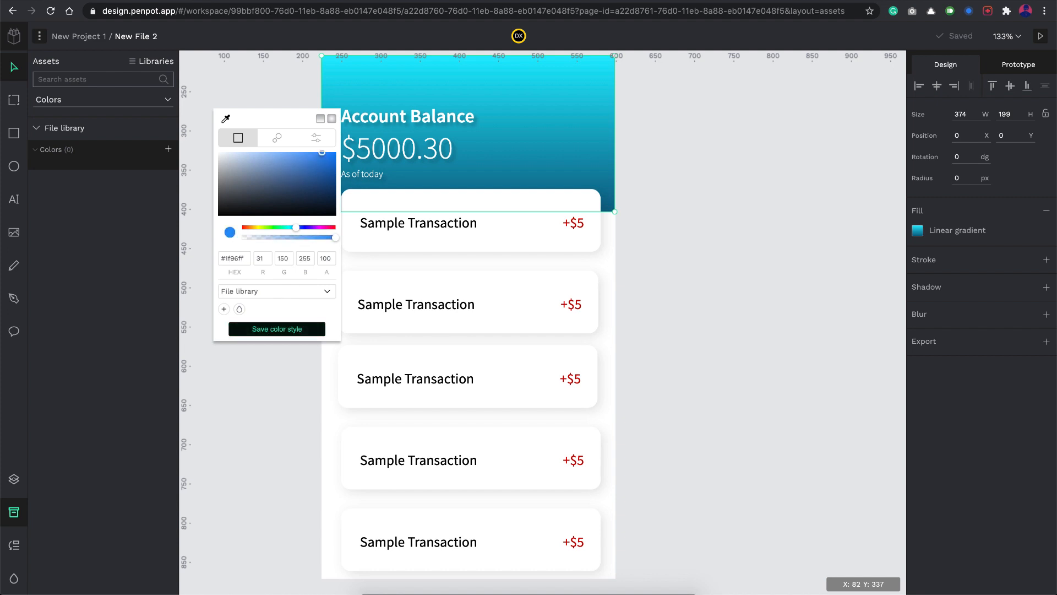
click(276, 329)
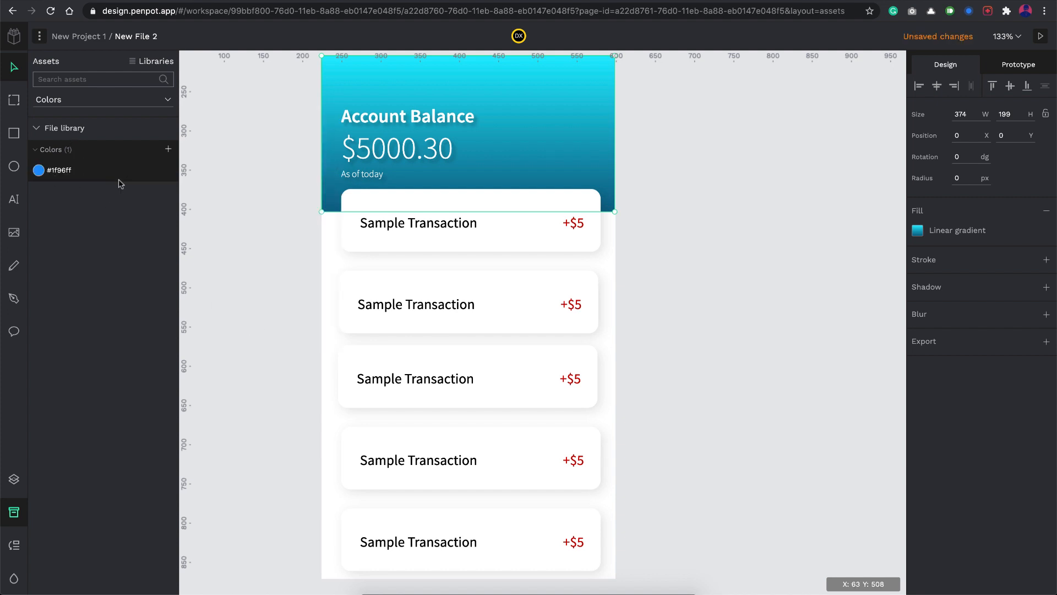
mouse_move(13, 579)
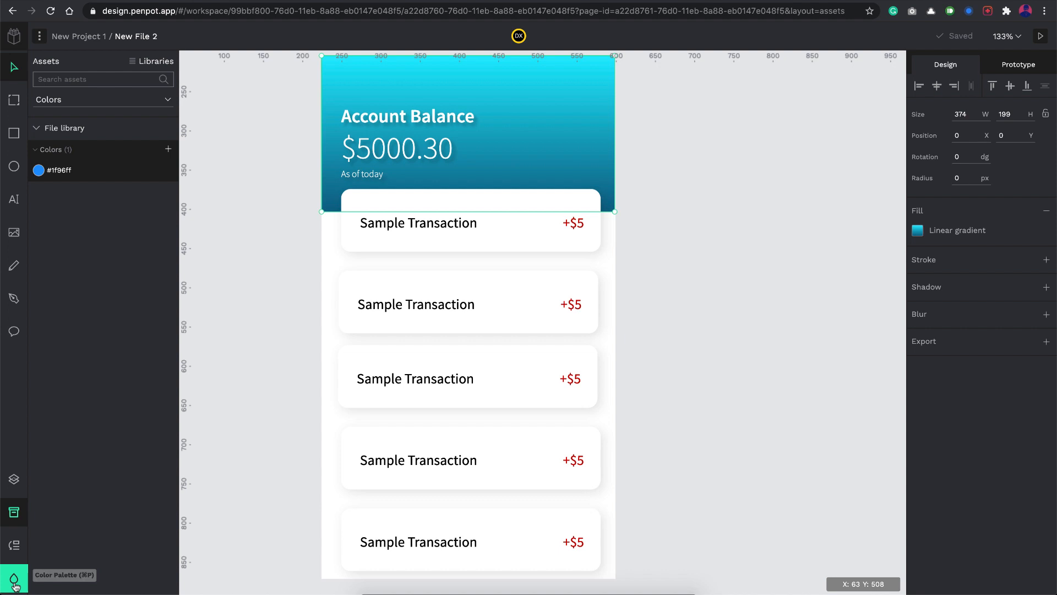
click(13, 579)
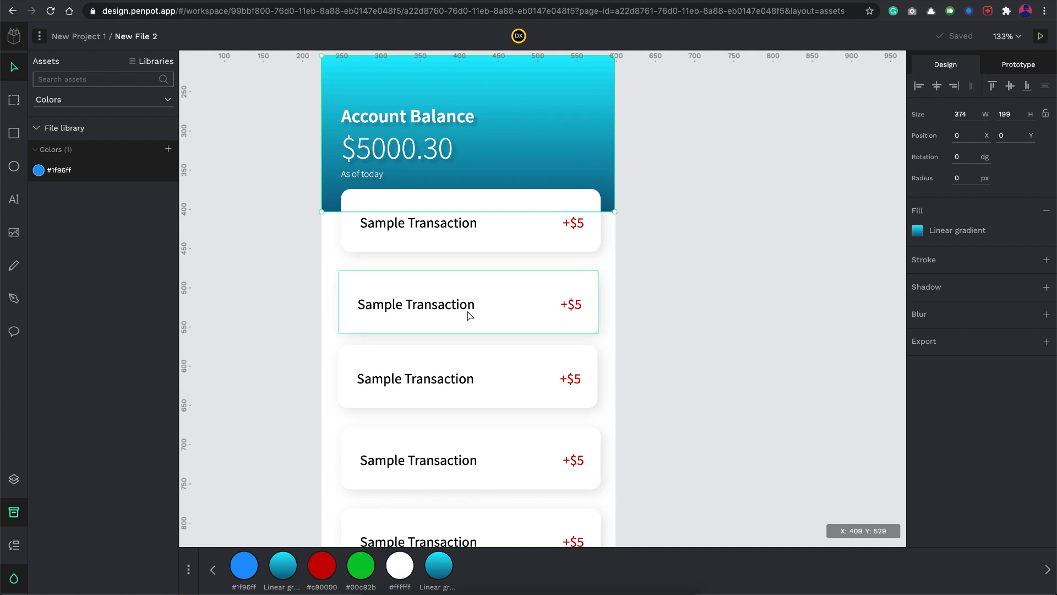
click(13, 544)
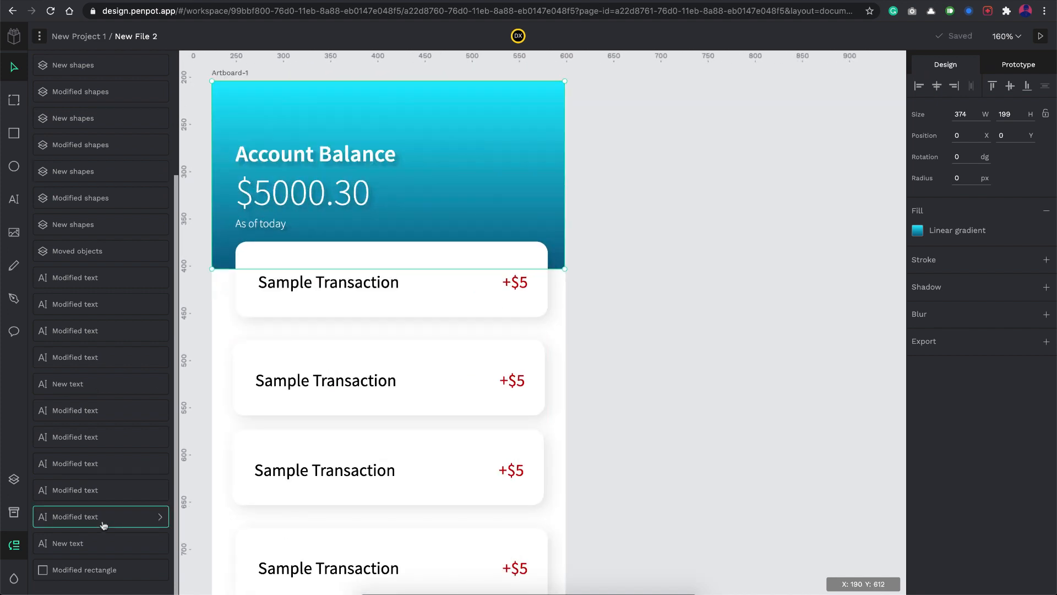
Expand a history entry to review the file's change details.
click(100, 568)
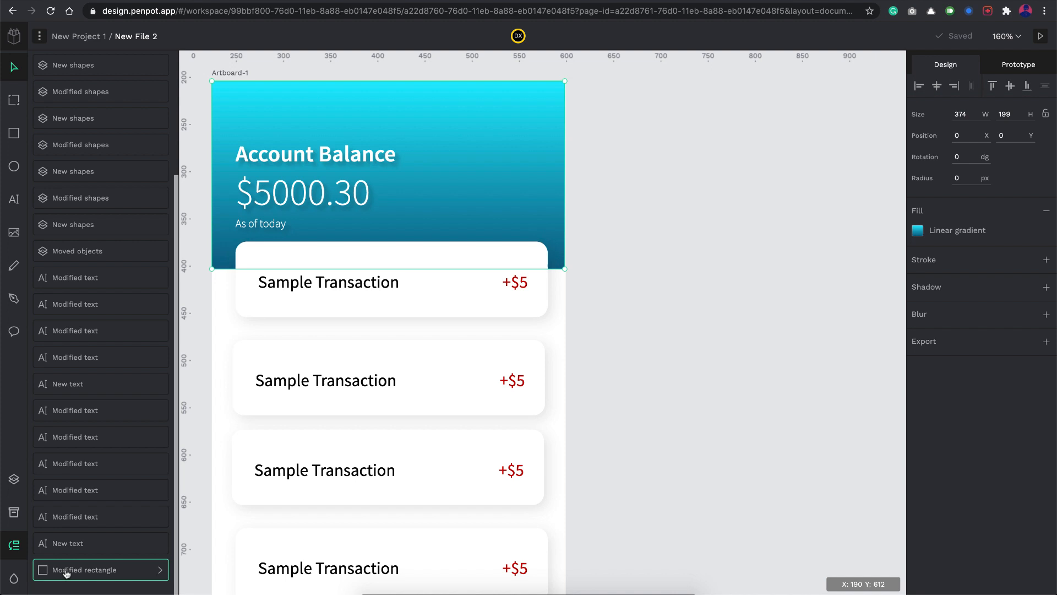
scroll(up, 3)
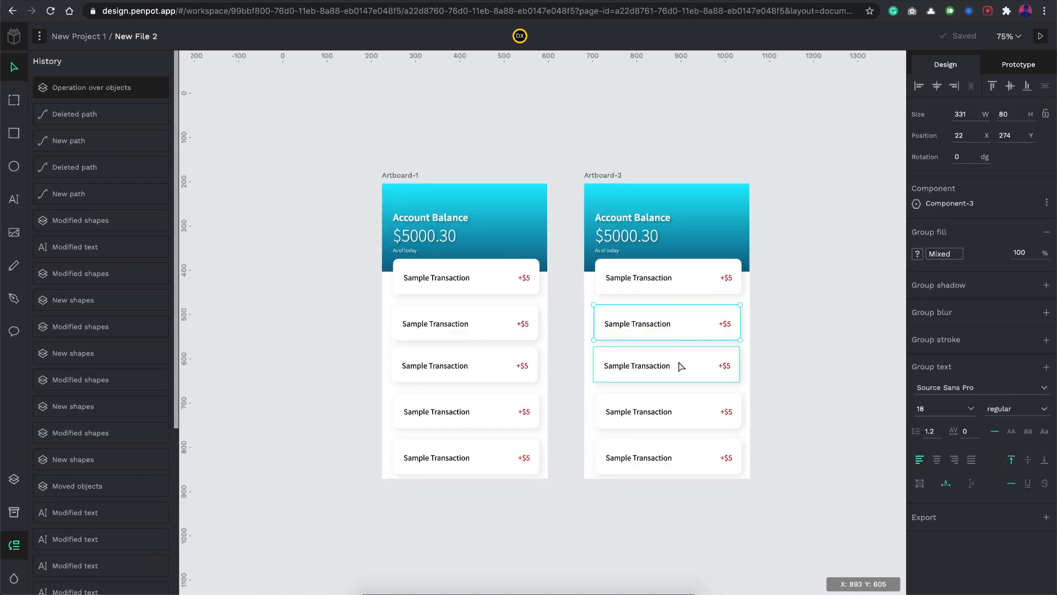
Set the first card to navigate to Artboard-2 and preview the prototype in view mode.
click(1017, 64)
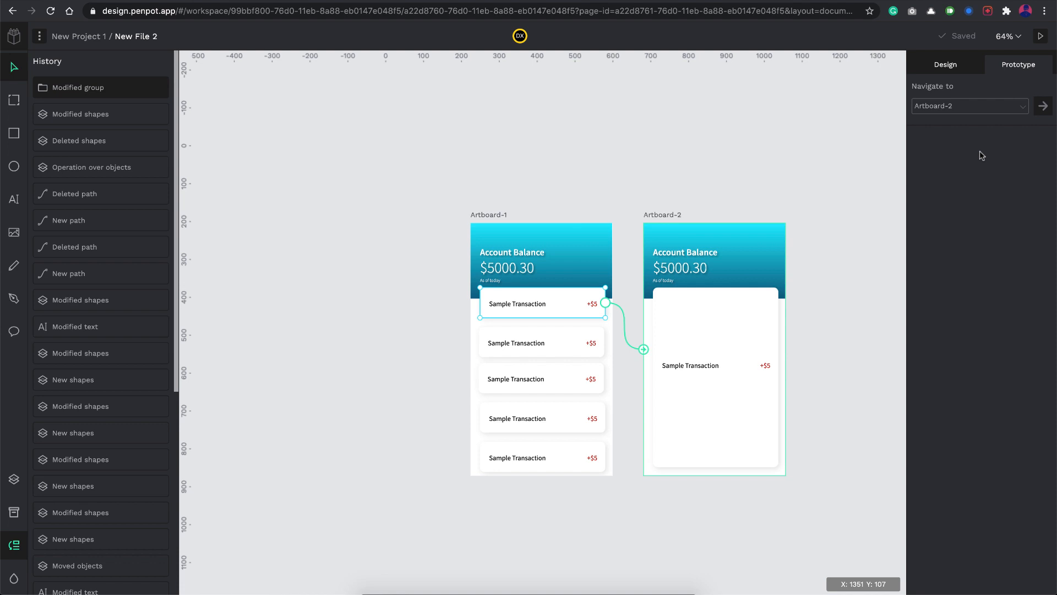
mouse_move(971, 165)
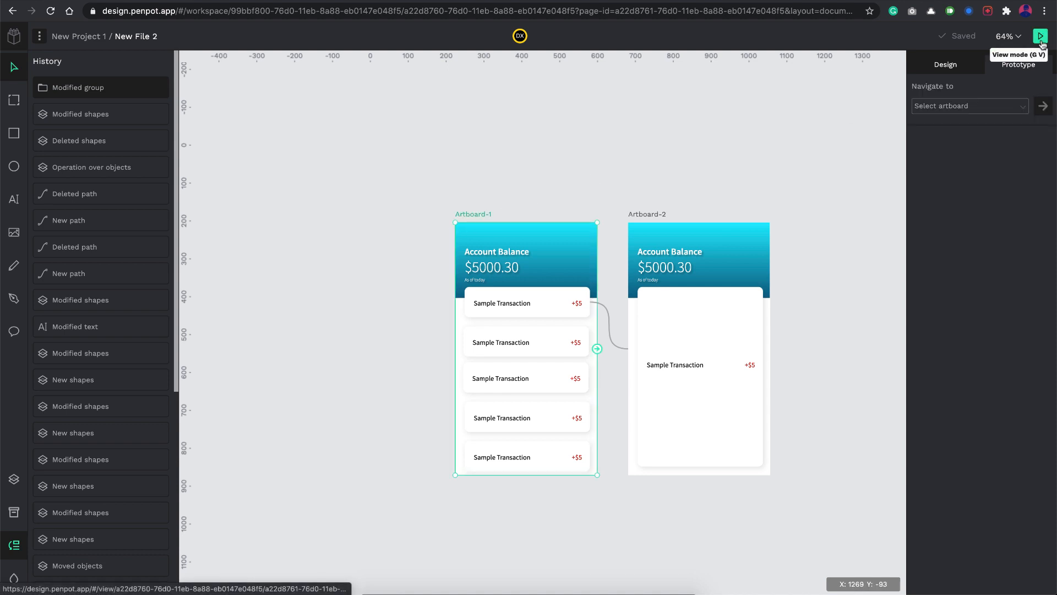
click(1041, 35)
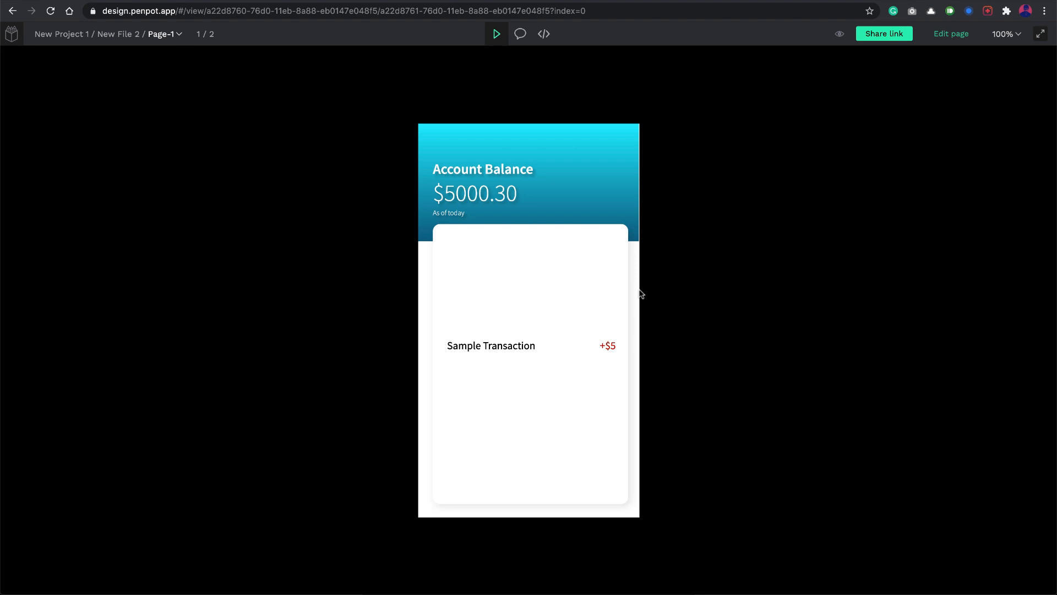
mouse_move(638, 292)
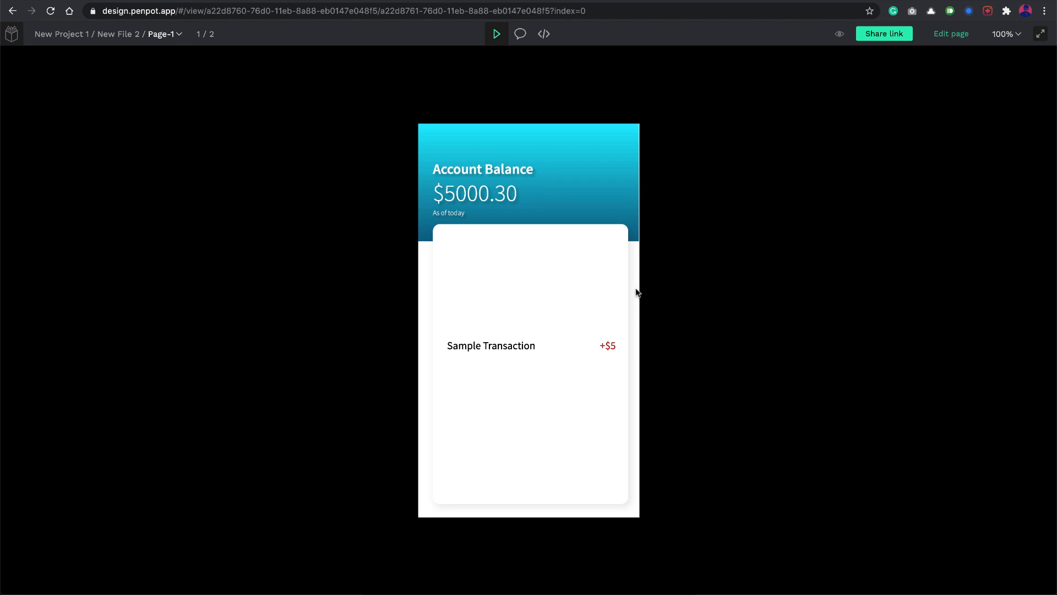
mouse_move(530, 95)
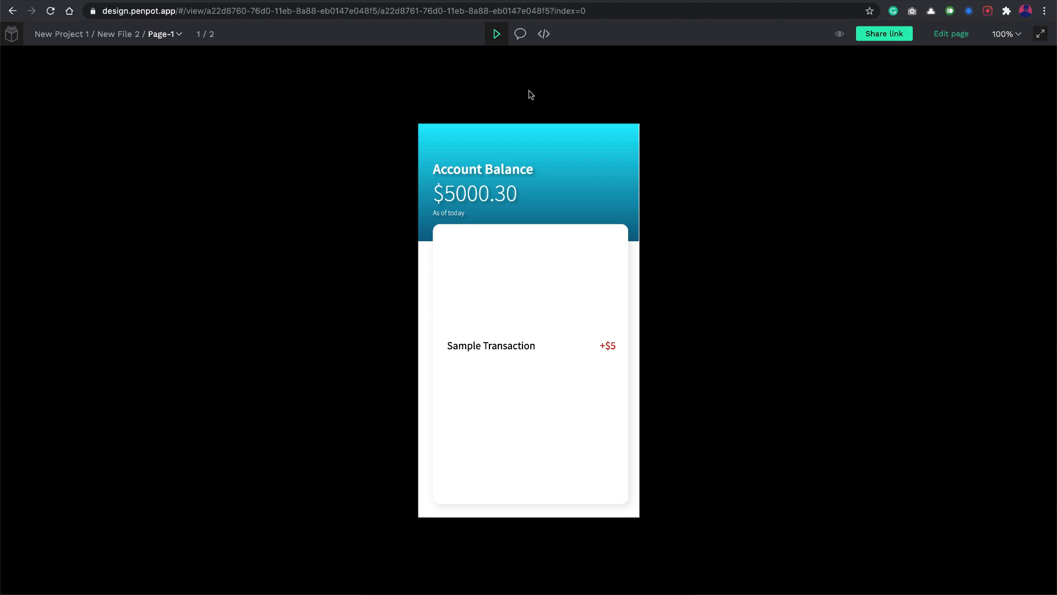
mouse_move(520, 33)
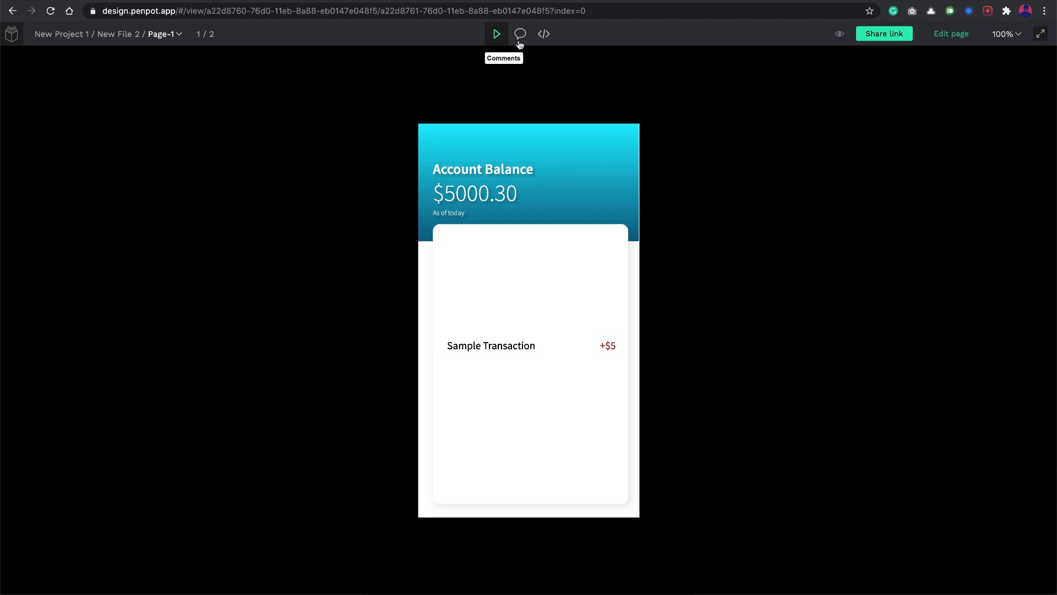
Show the comments in the preview, view the 'Edit this field' thread, then switch to Inspect.
click(520, 34)
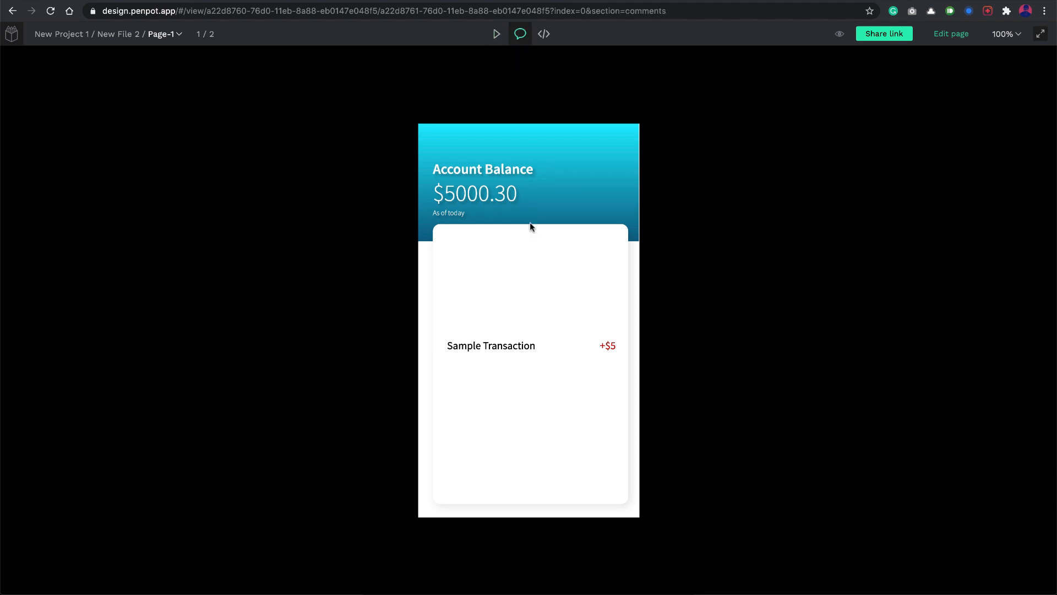
click(574, 232)
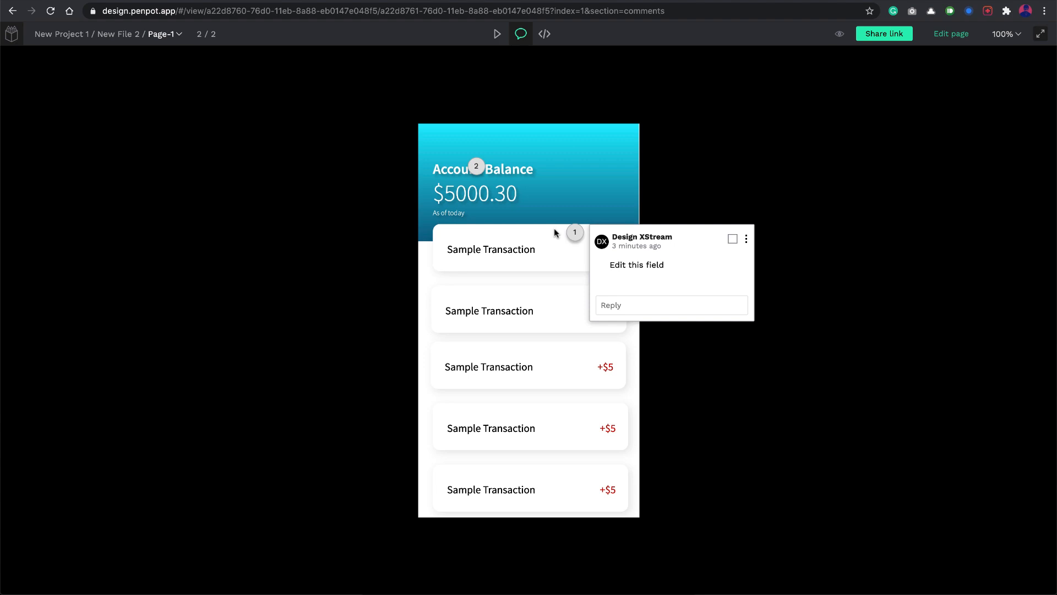
click(610, 122)
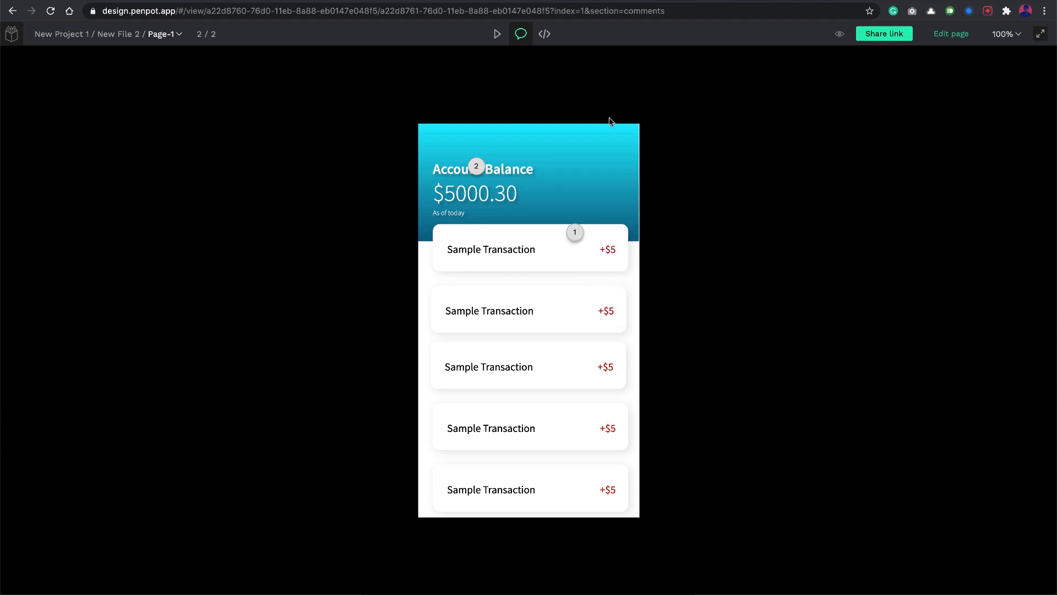
click(543, 33)
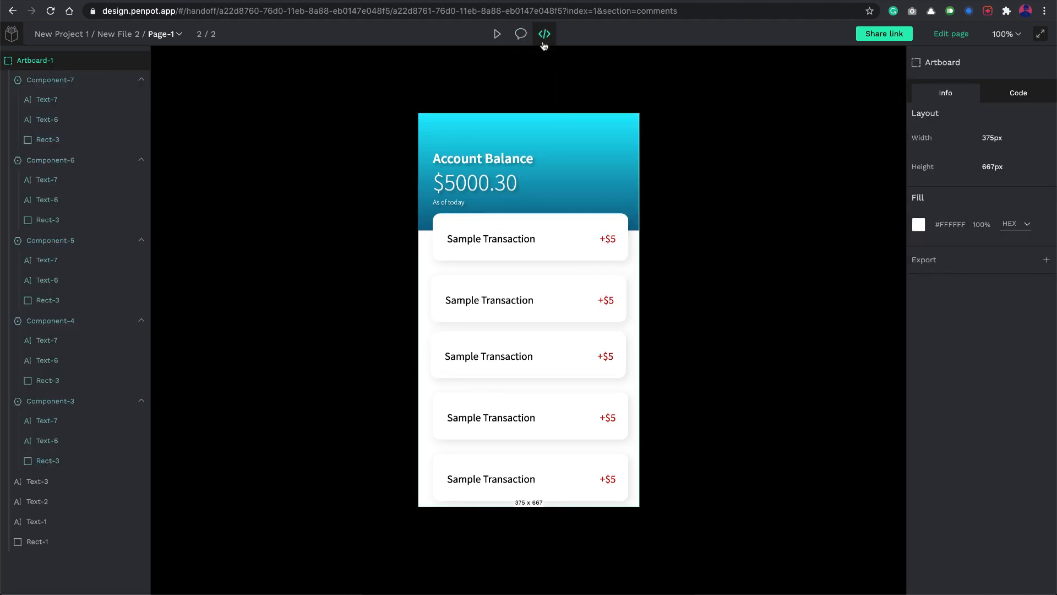
Inspect the Account Balance heading's size, position and typography, then return to editing.
click(474, 183)
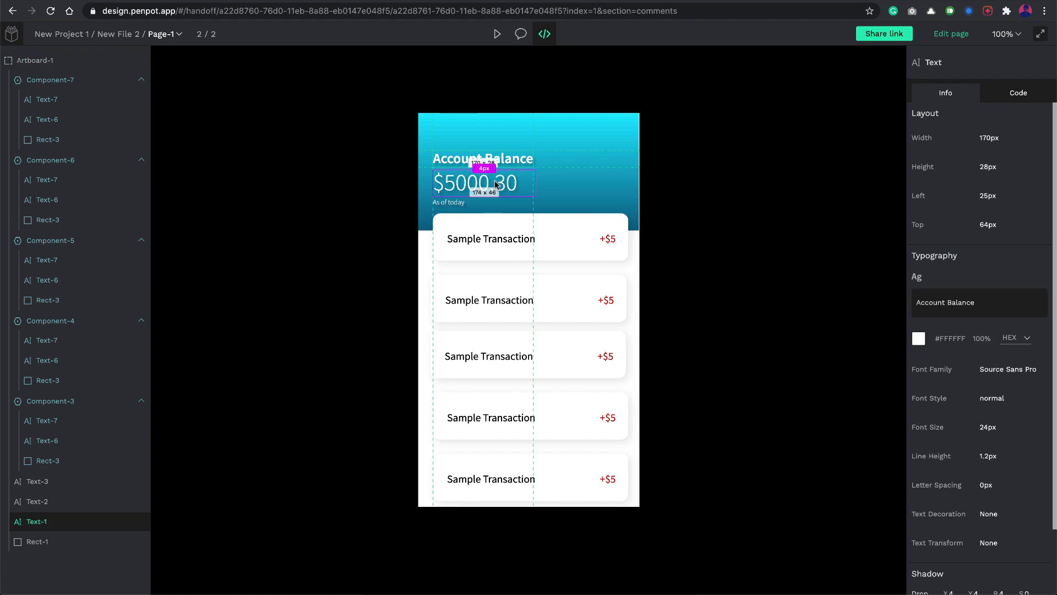
click(37, 541)
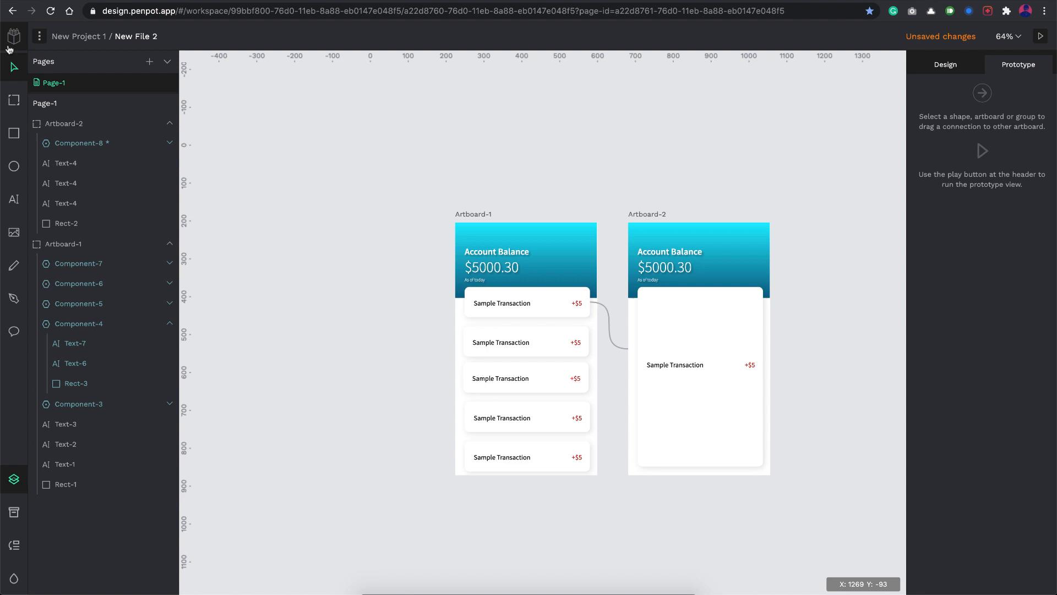
Open the main workspace menu to show view and layout options.
click(39, 36)
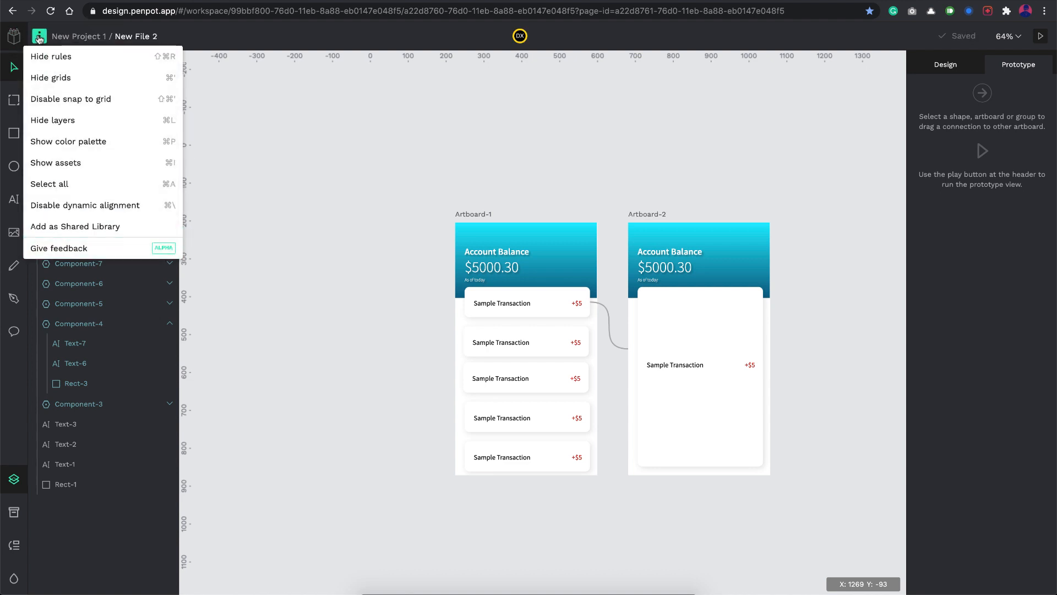